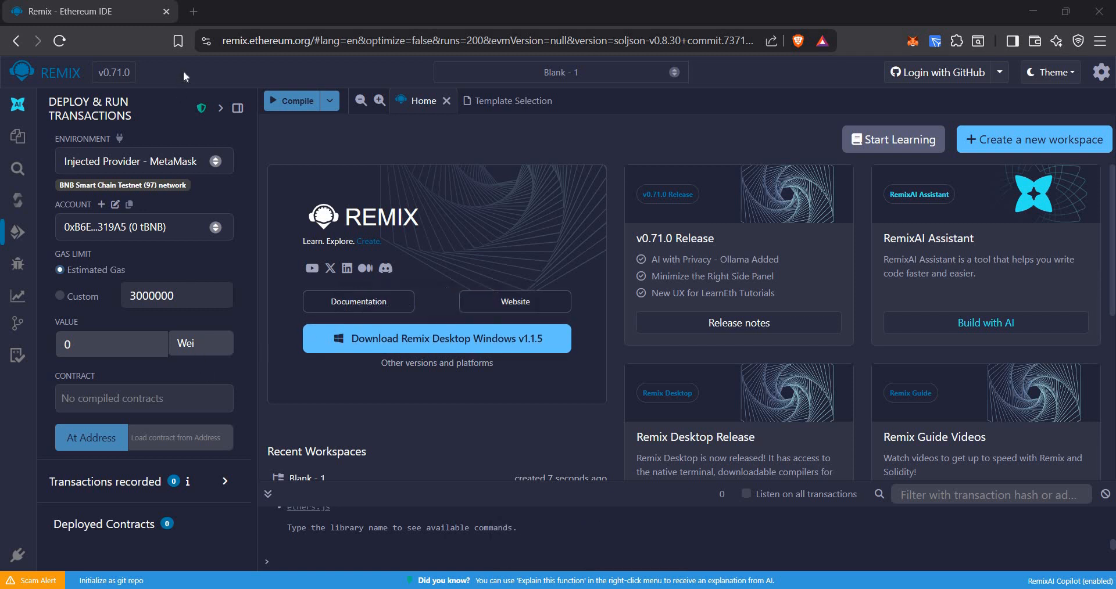
pyautogui.moveTo(20, 143)
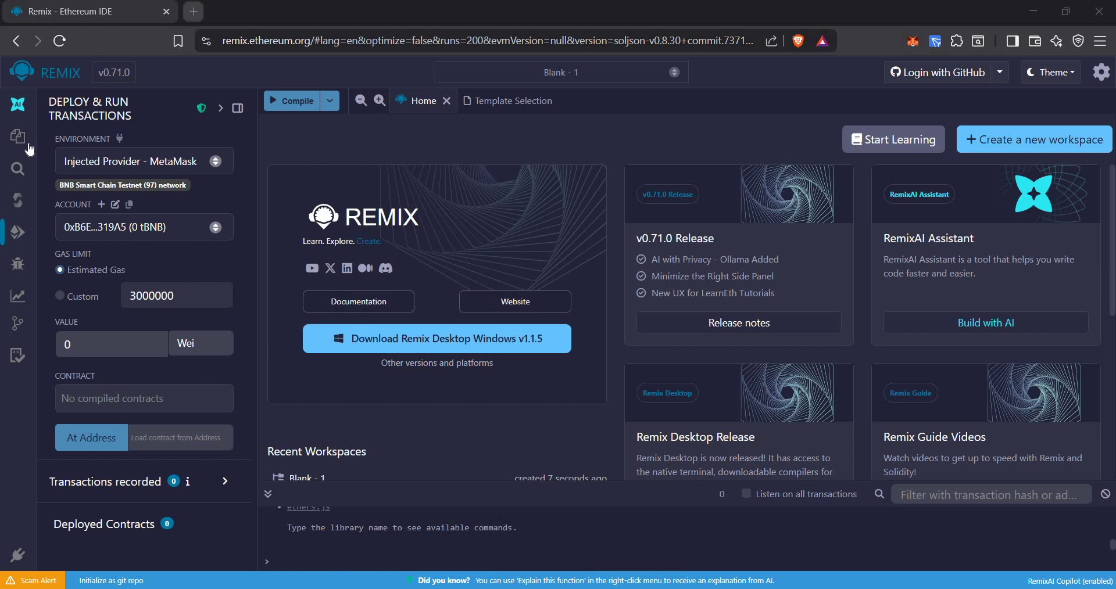
# Step: Create a new workspace file named MyFirstToken.sol from the File Explorer
pyautogui.click(17, 137)
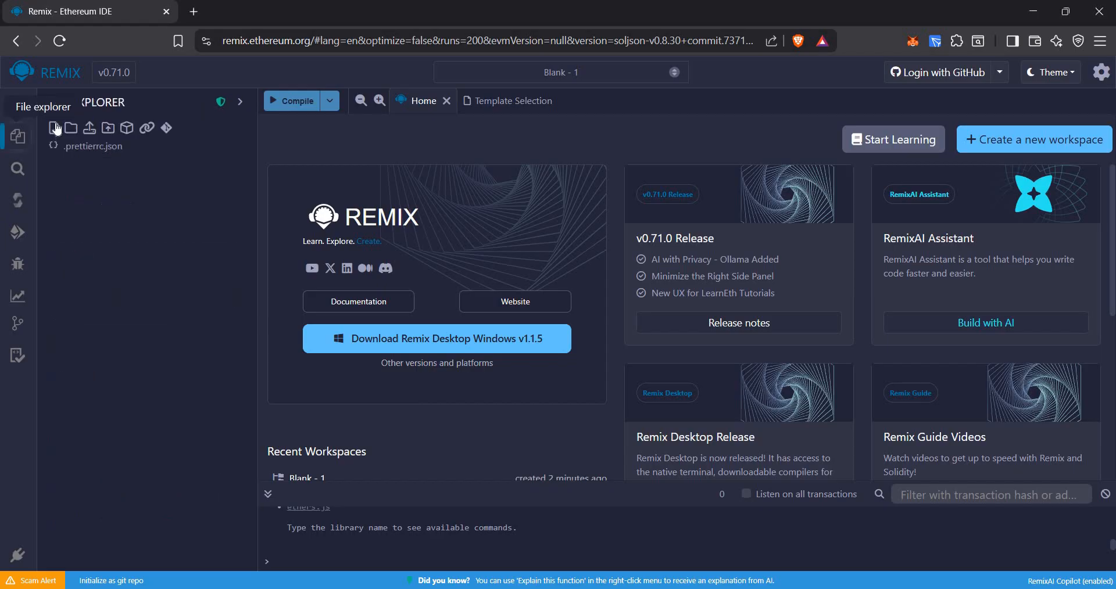
pyautogui.click(54, 128)
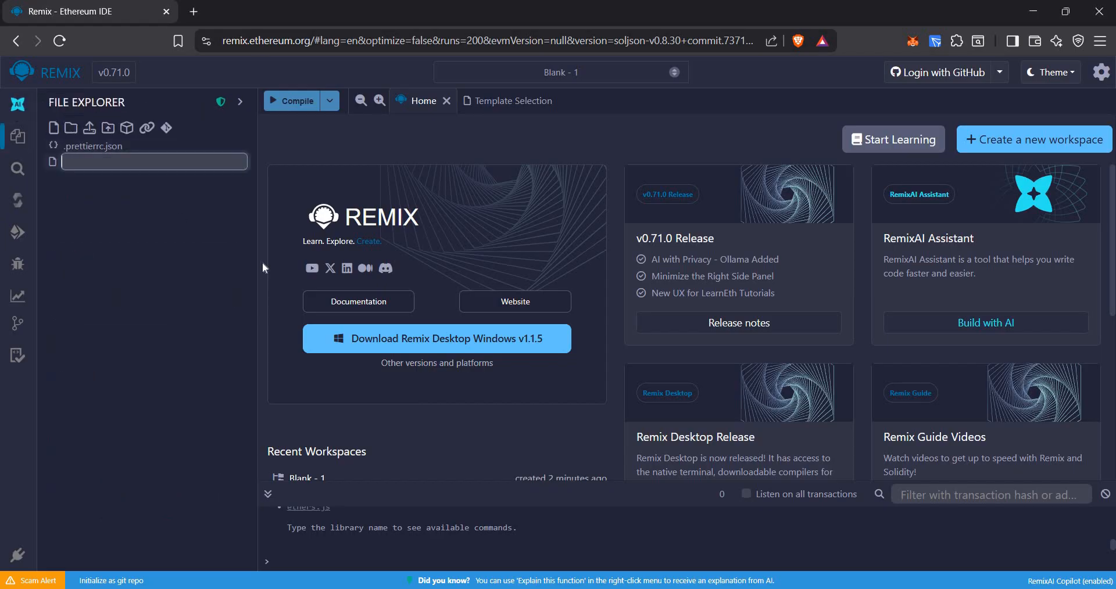
pyautogui.write('My')
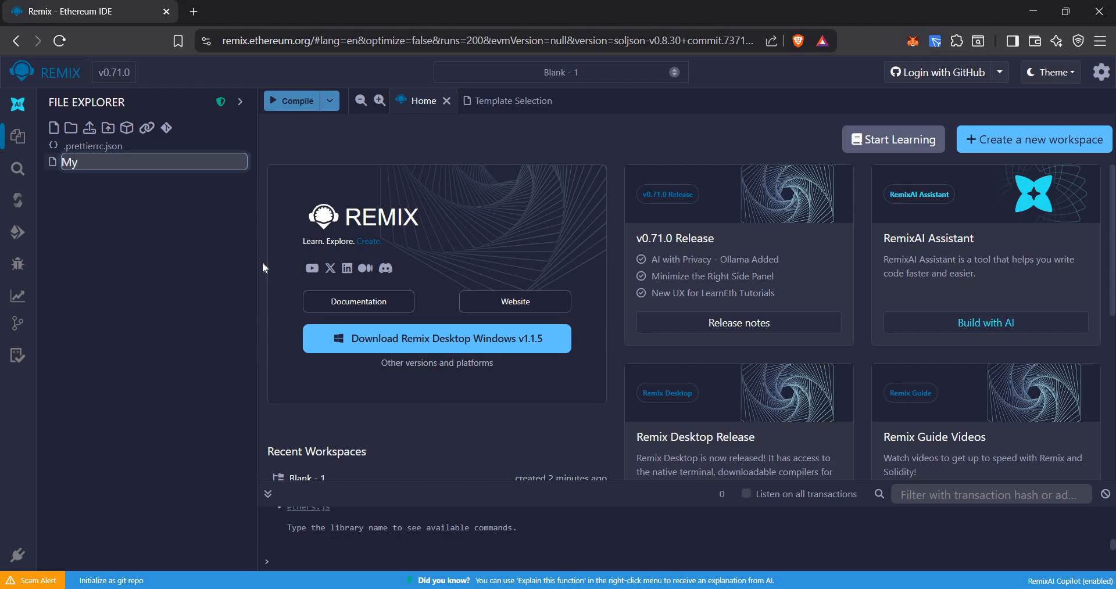
pyautogui.write('Frt')
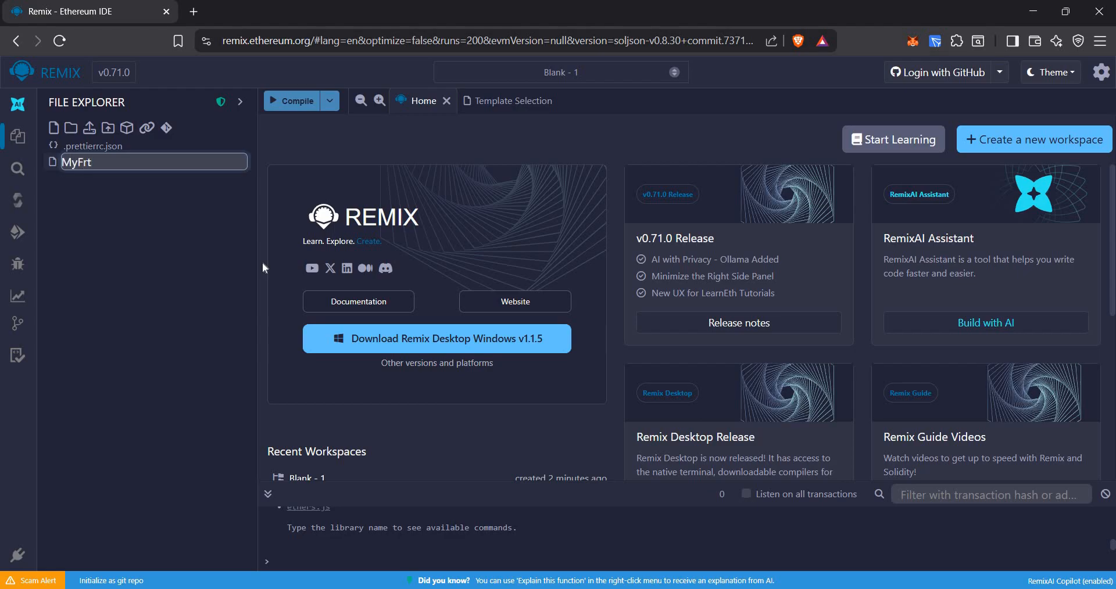
pyautogui.press('Backspace')
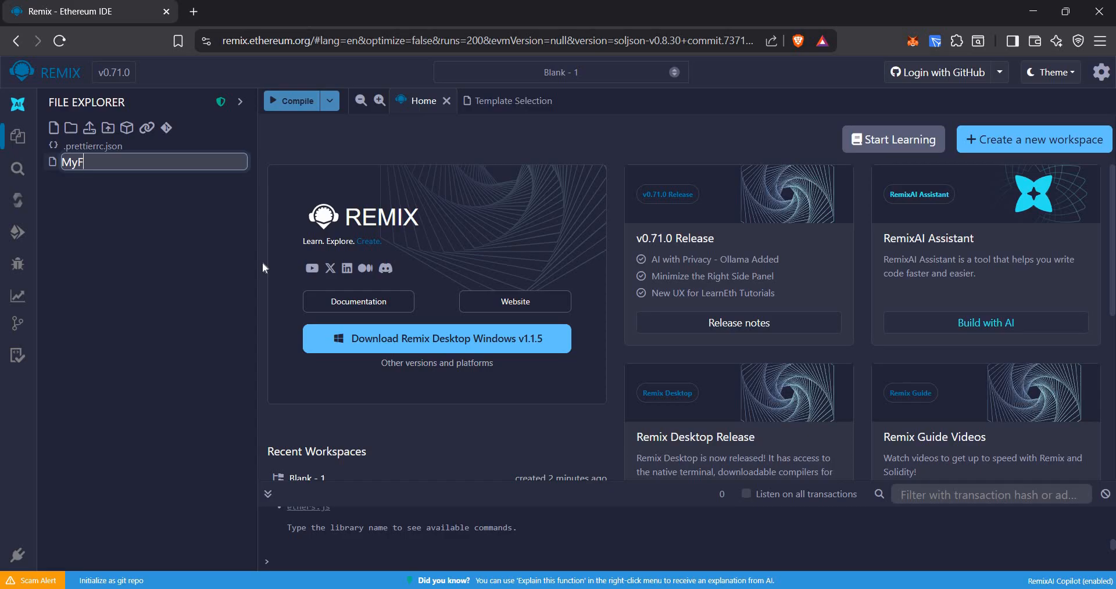
pyautogui.write('irst')
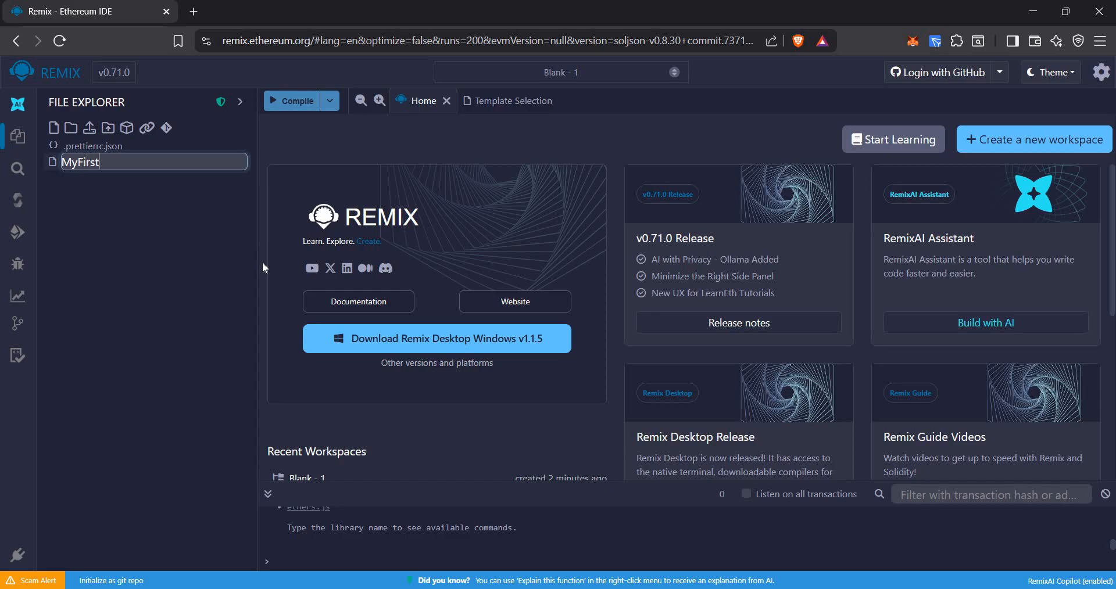
pyautogui.write('Tok')
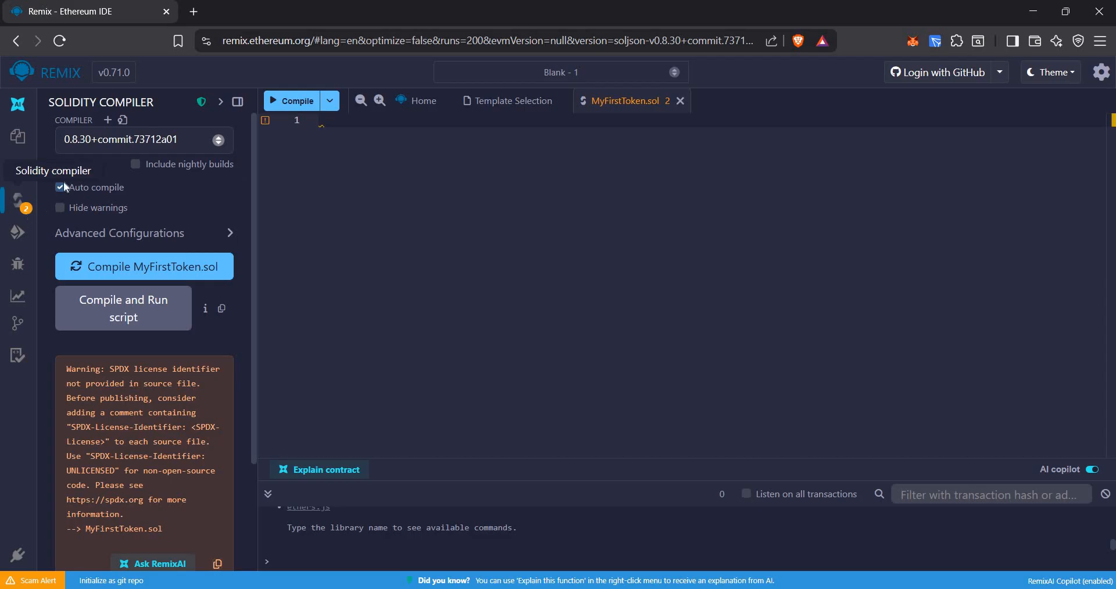
pyautogui.moveTo(128, 252)
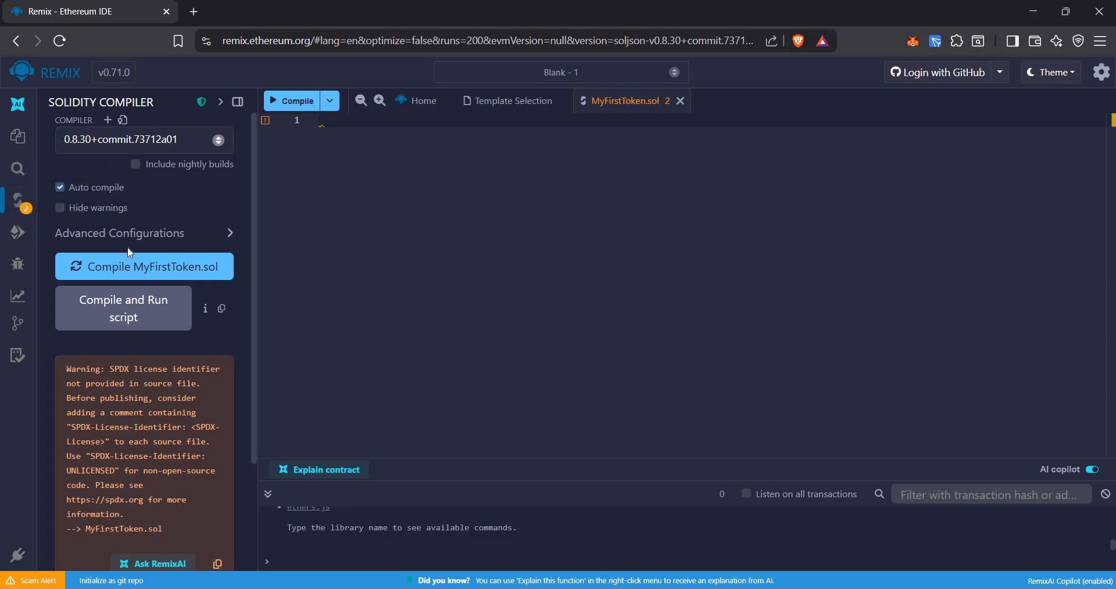
# Step: Search Google for openzeppelin wizard in a new tab and open the Contracts Wizard result
pyautogui.click(17, 218)
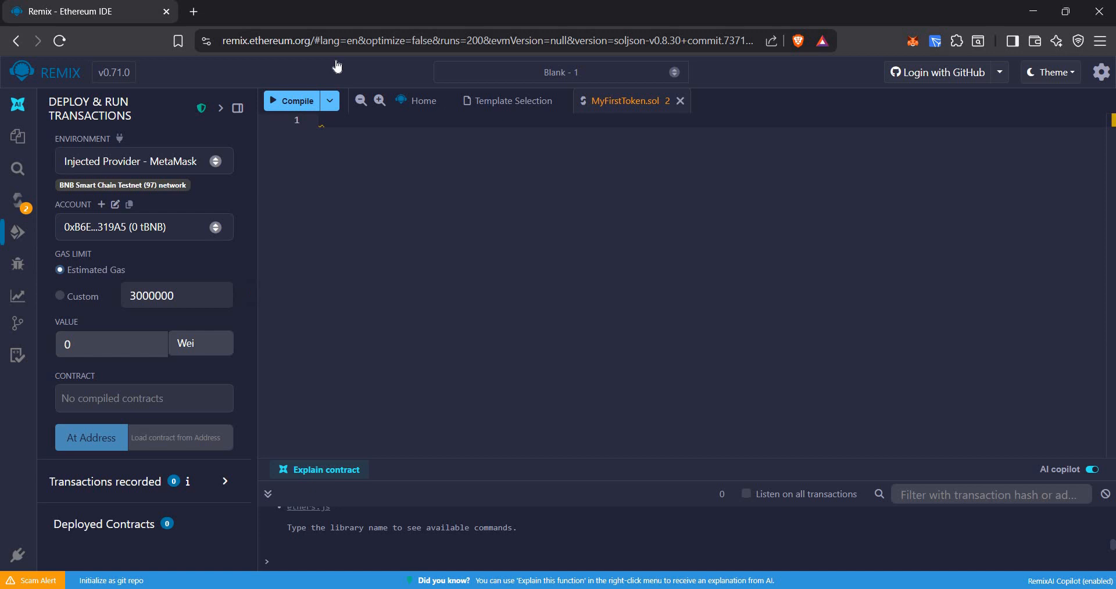
pyautogui.click(194, 12)
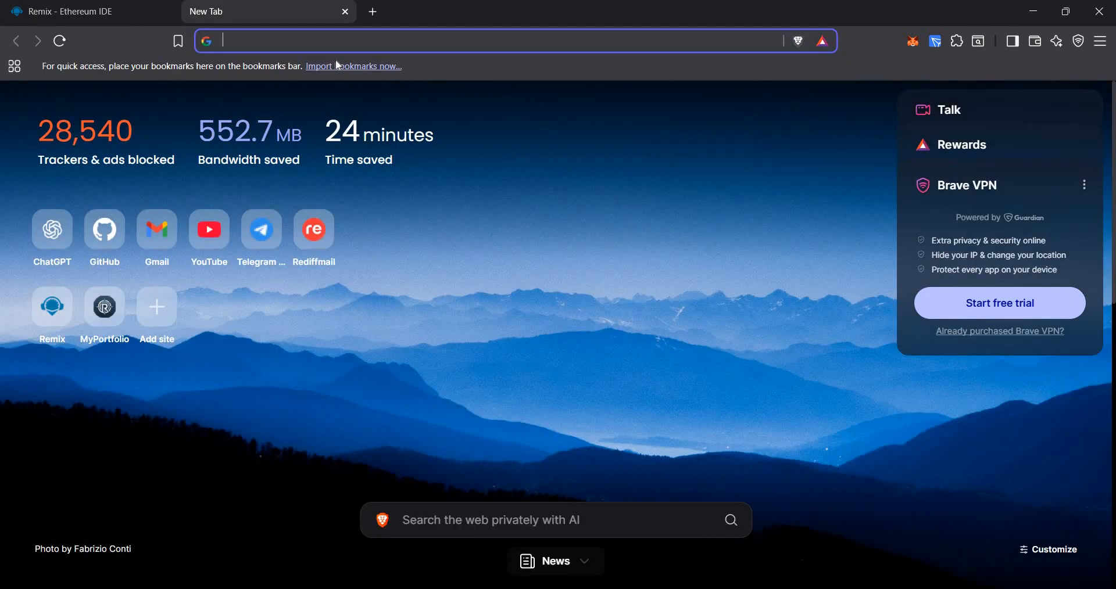
pyautogui.write('openzepplin wizard')
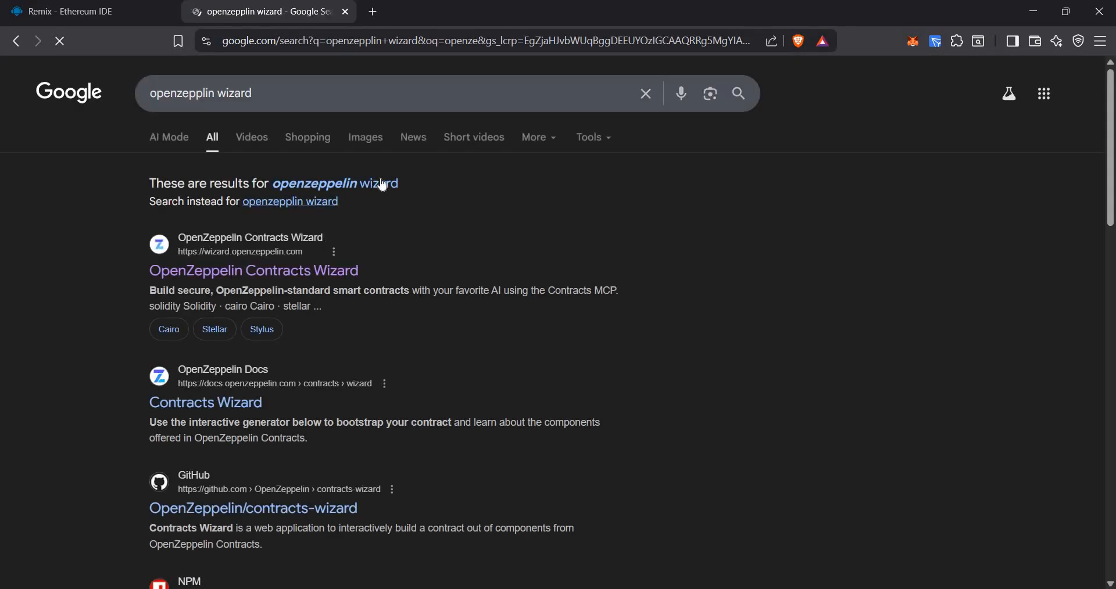
pyautogui.click(253, 271)
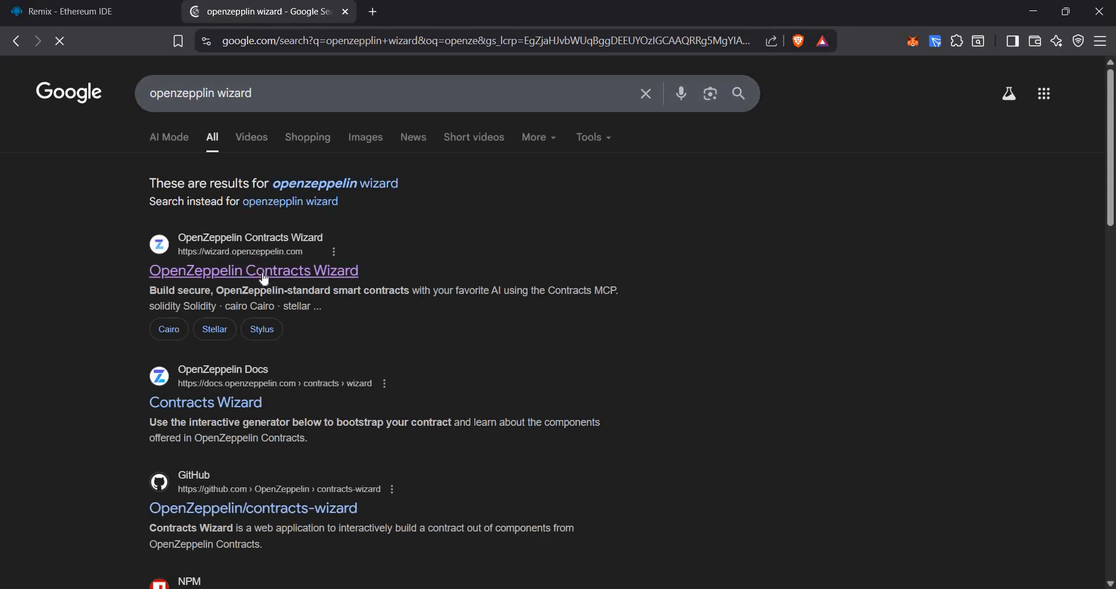
pyautogui.click(253, 271)
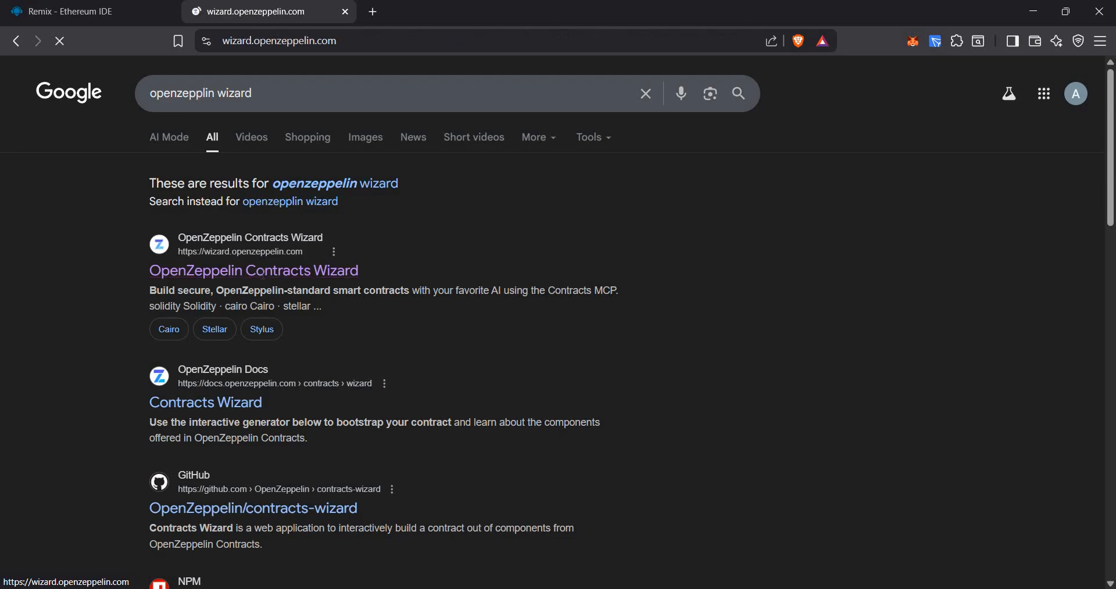
# Step: Set the wizard's ERC20 token name to Technical Block and symbol to tech
pyautogui.click(254, 271)
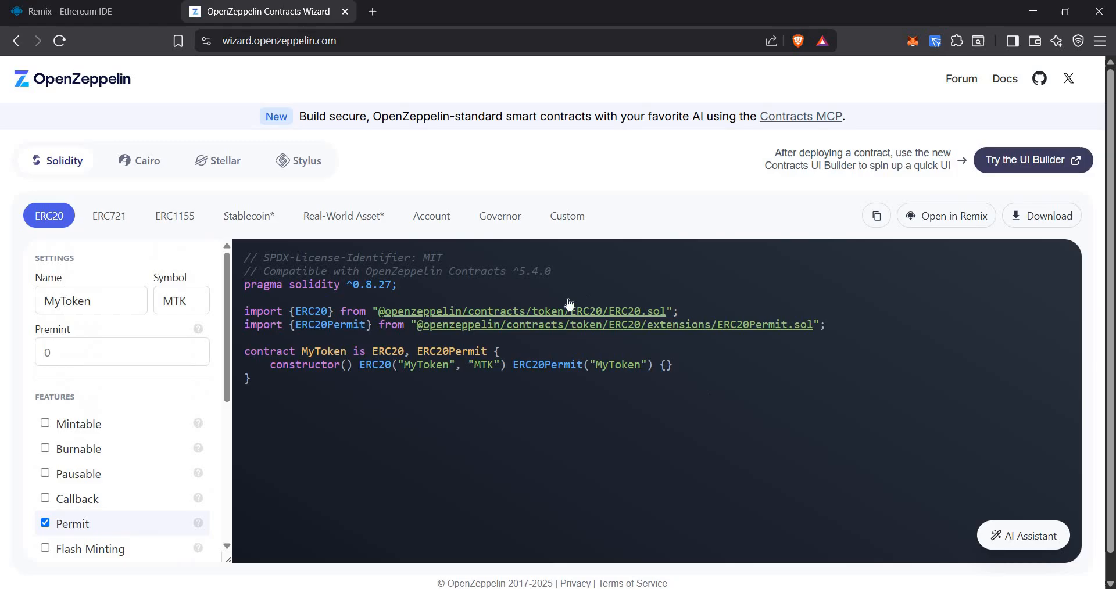
pyautogui.scroll(-3)
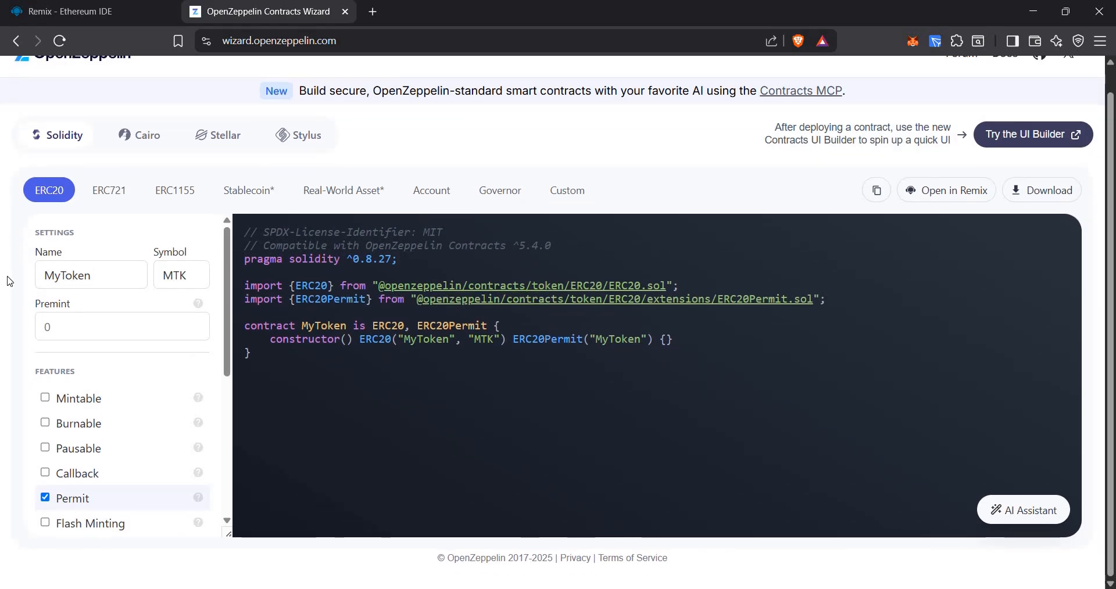
pyautogui.doubleClick(68, 276)
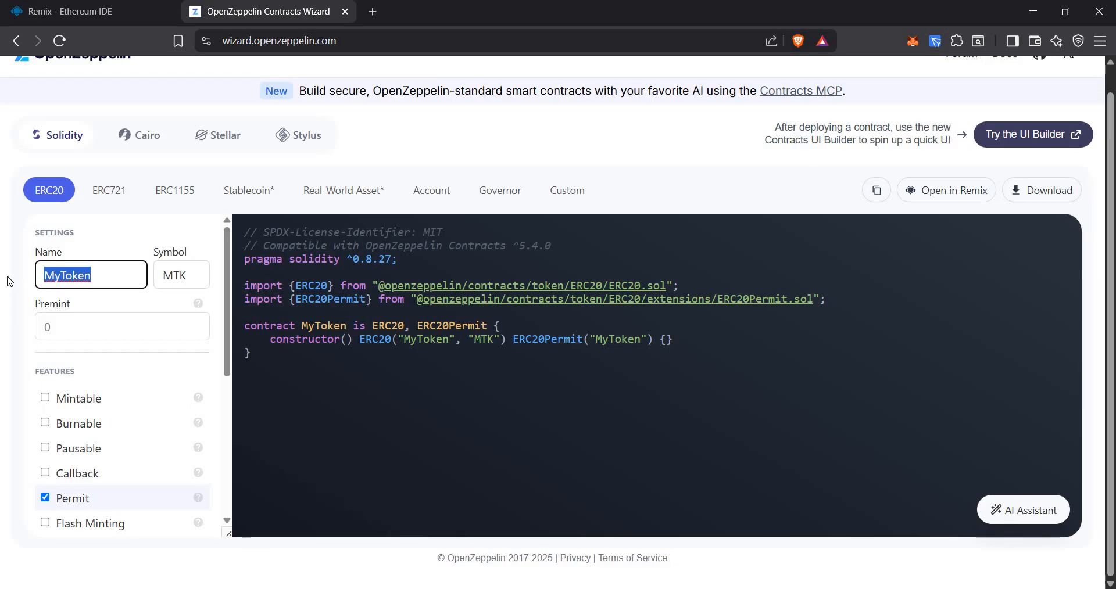
pyautogui.write('Technical Block')
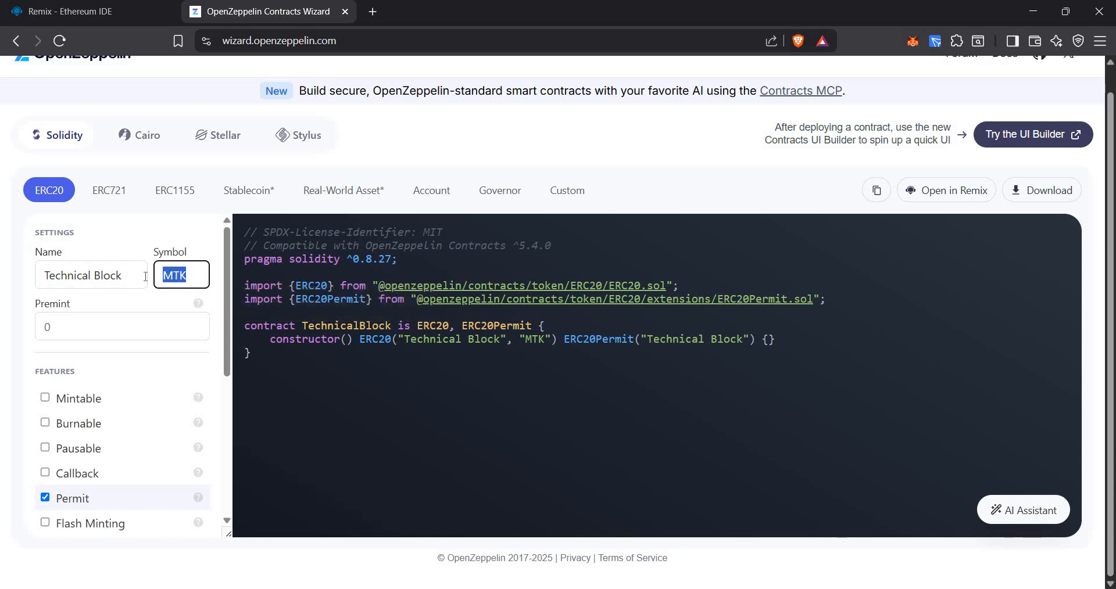
pyautogui.write('tech')
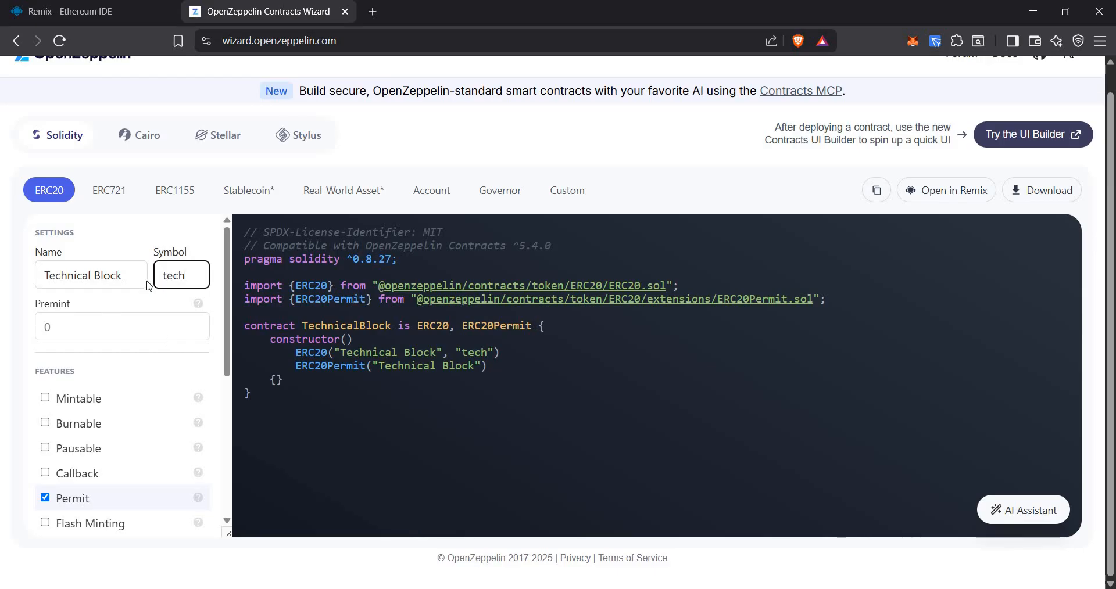
pyautogui.scroll(-3)
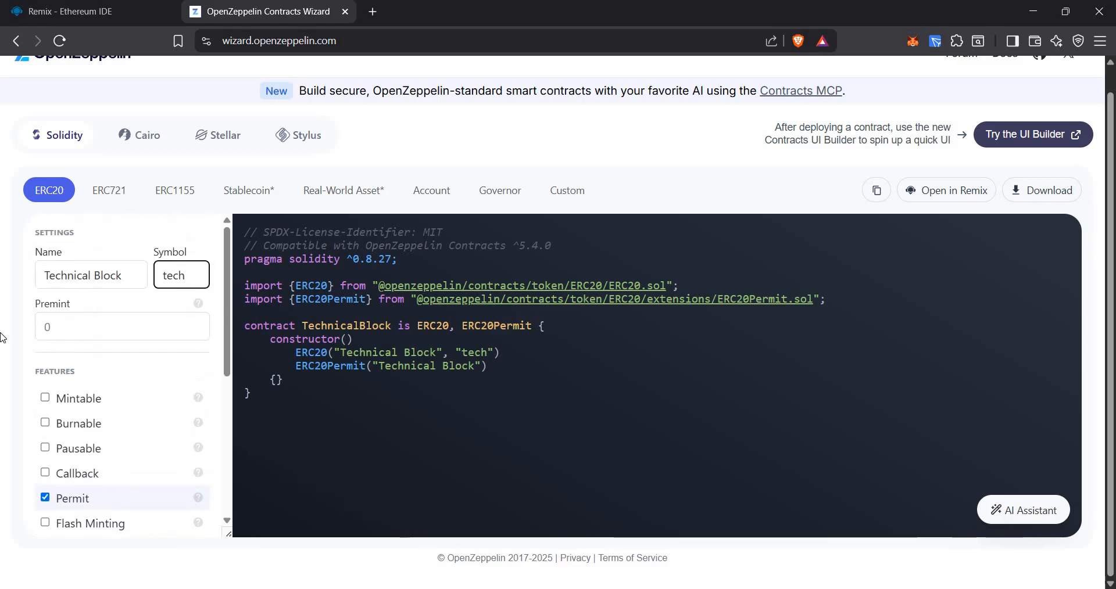
# Step: Set the ERC20 premint amount to 1000 and keep Mintable enabled
pyautogui.click(122, 326)
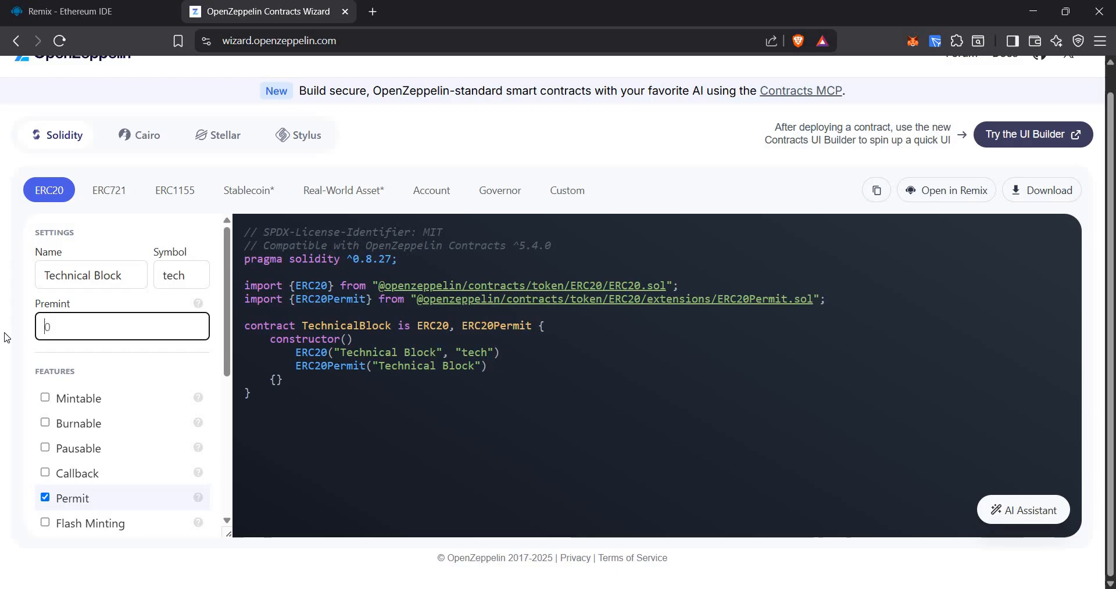
pyautogui.write('1')
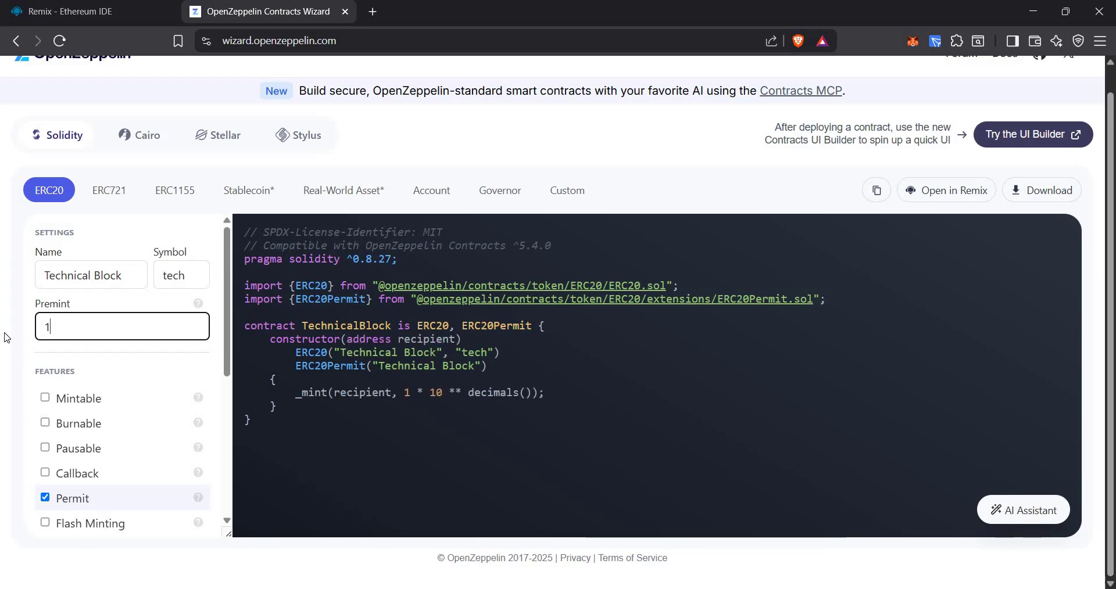
pyautogui.write('000')
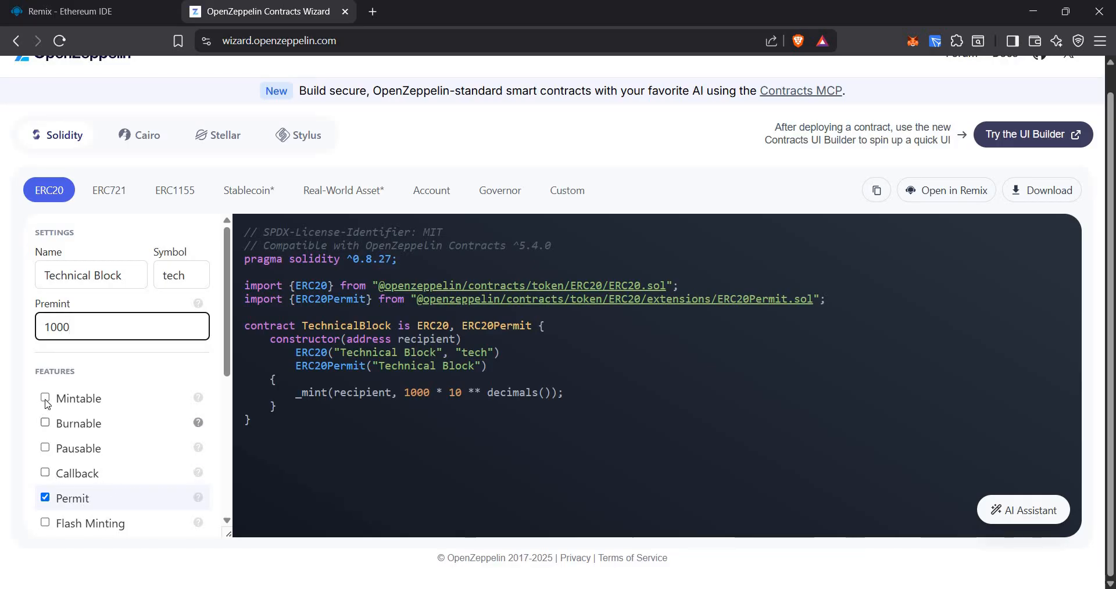
pyautogui.click(46, 399)
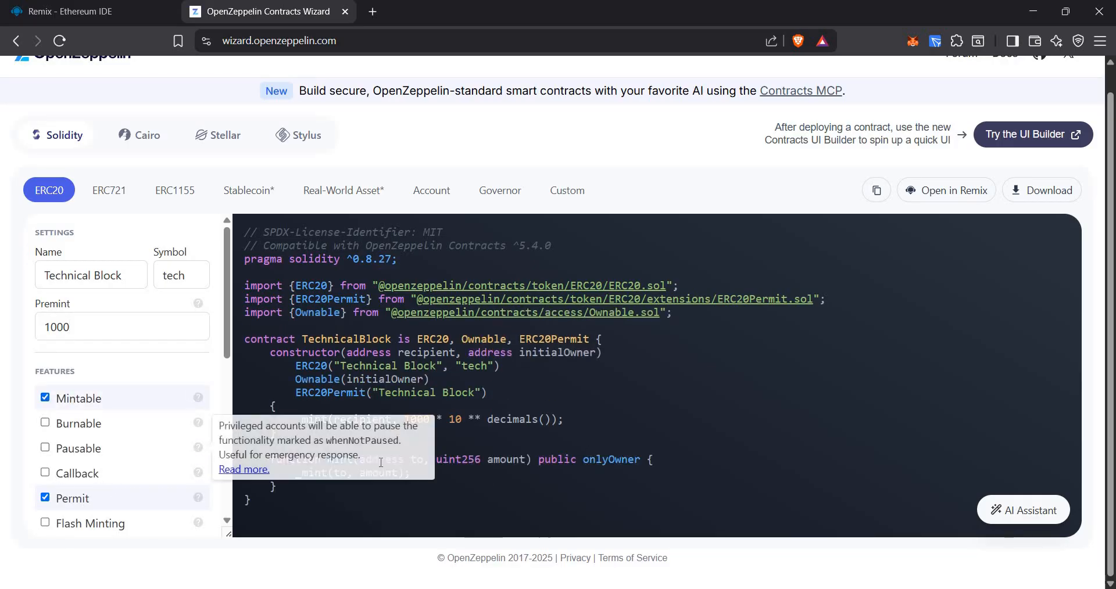
pyautogui.moveTo(319, 488)
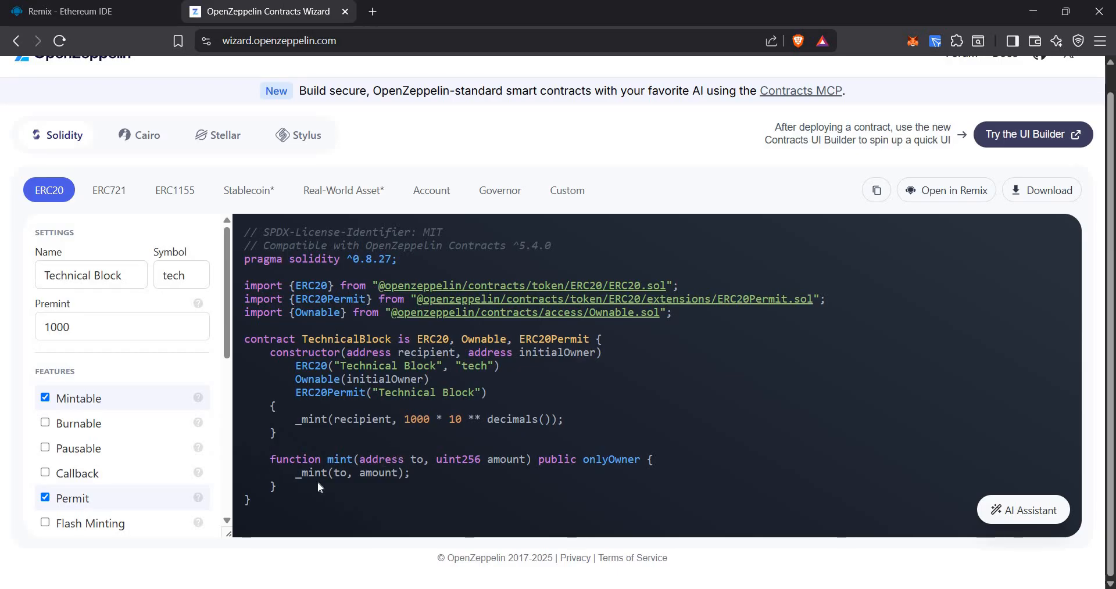
pyautogui.moveTo(389, 491)
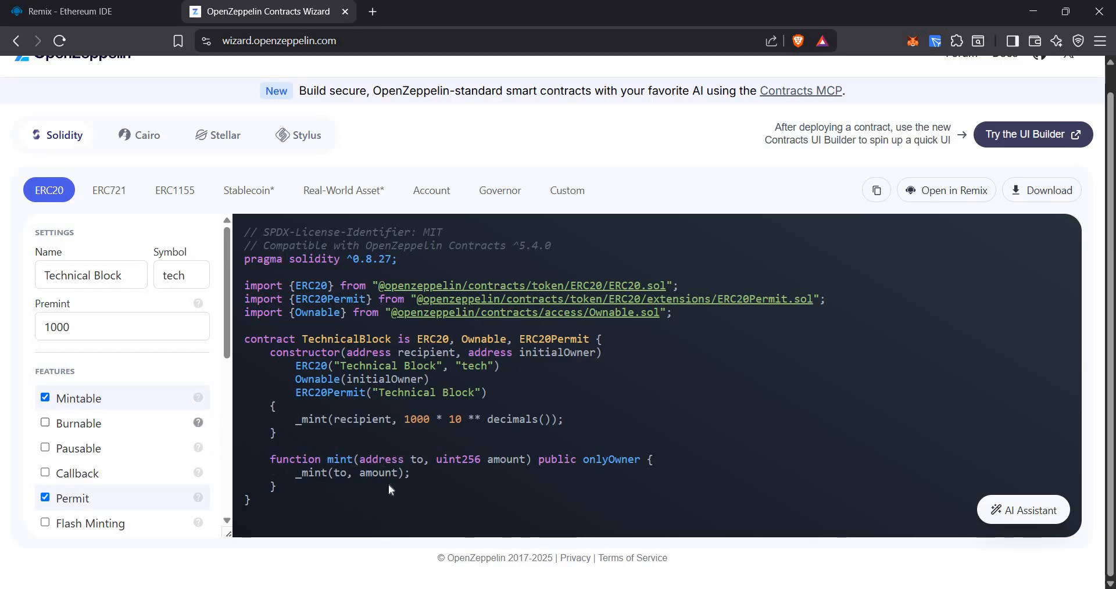
# Step: Enable the Burnable and Pausable features and review the generated contract code
pyautogui.click(45, 423)
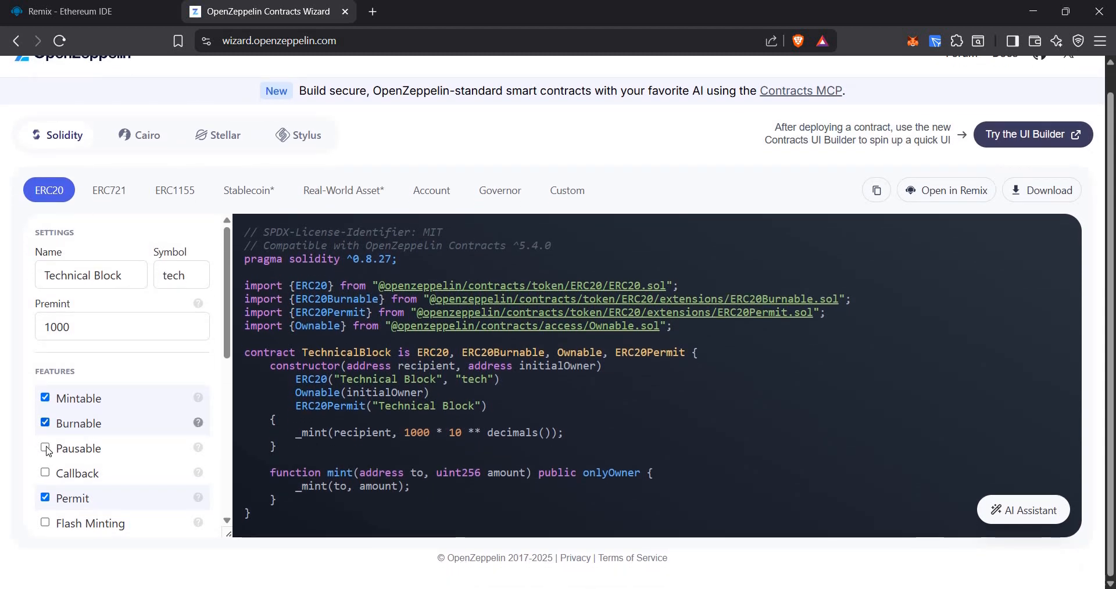
pyautogui.click(46, 448)
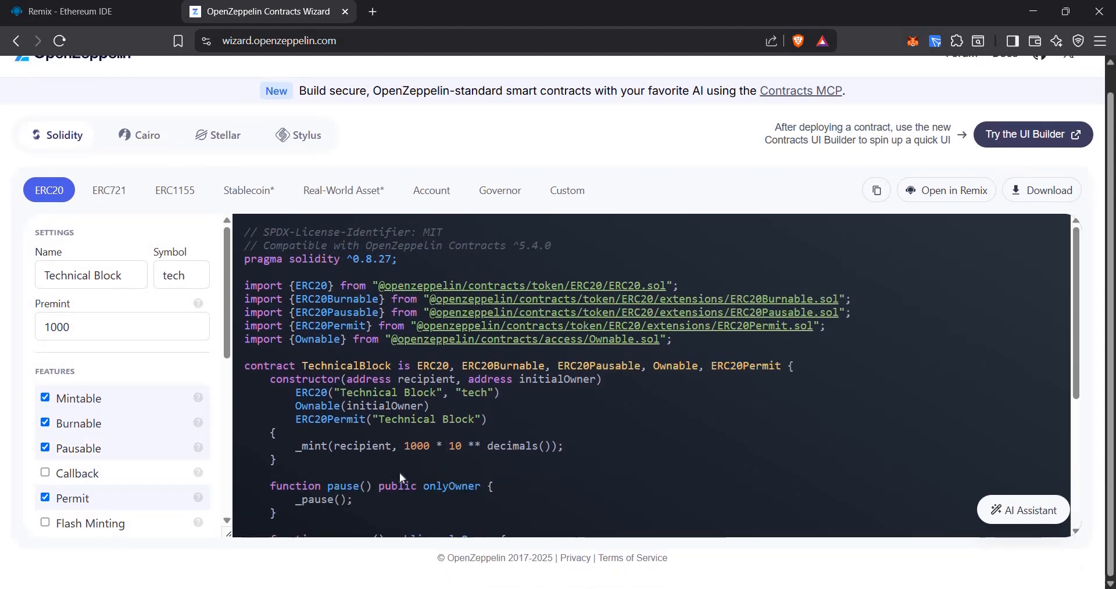
pyautogui.scroll(-3)
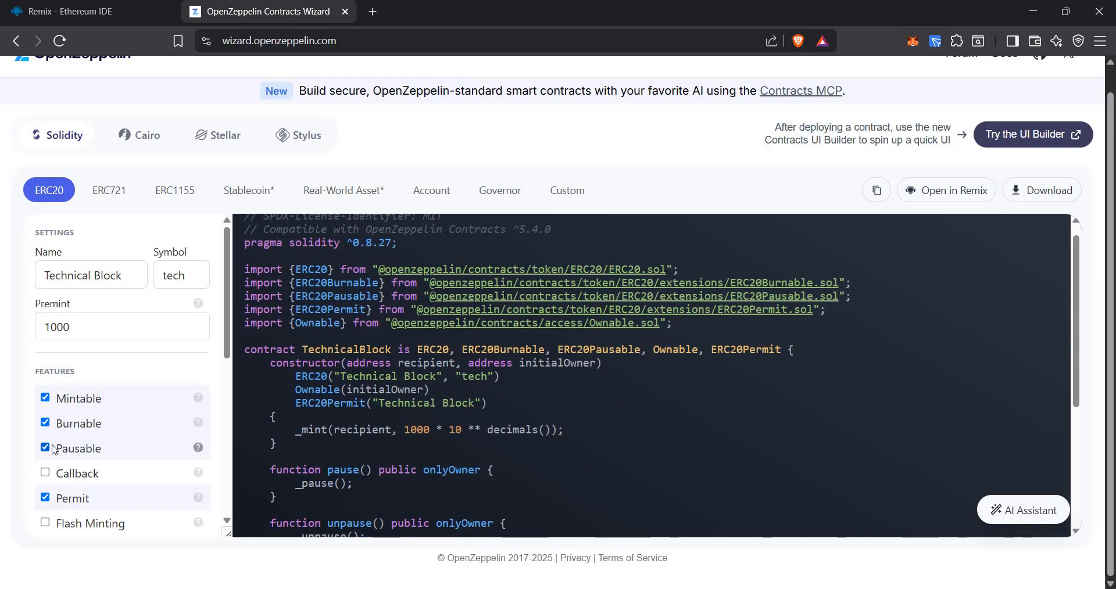
pyautogui.scroll(-3)
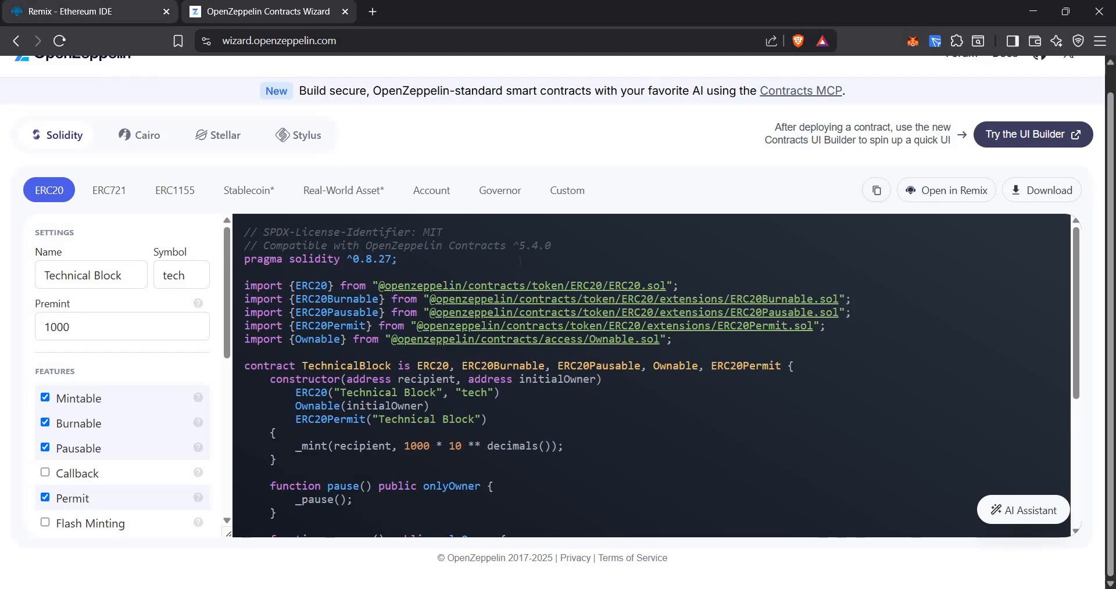
# Step: Send the TechnicalBlock contract to Remix, dismiss the paste warning and show its constructor fields in Deploy
pyautogui.click(70, 12)
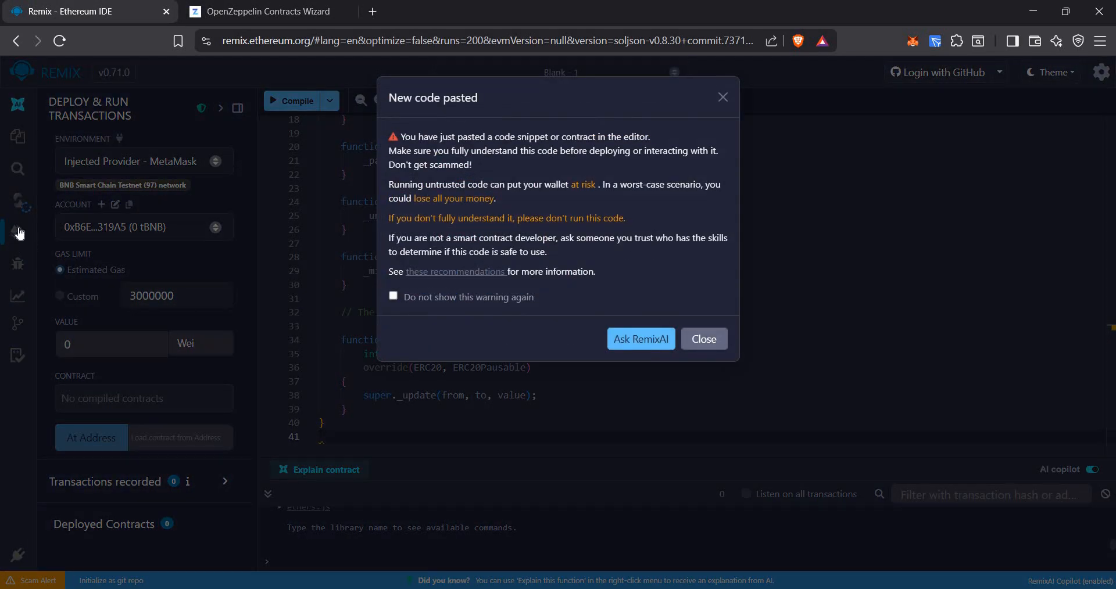
pyautogui.click(704, 340)
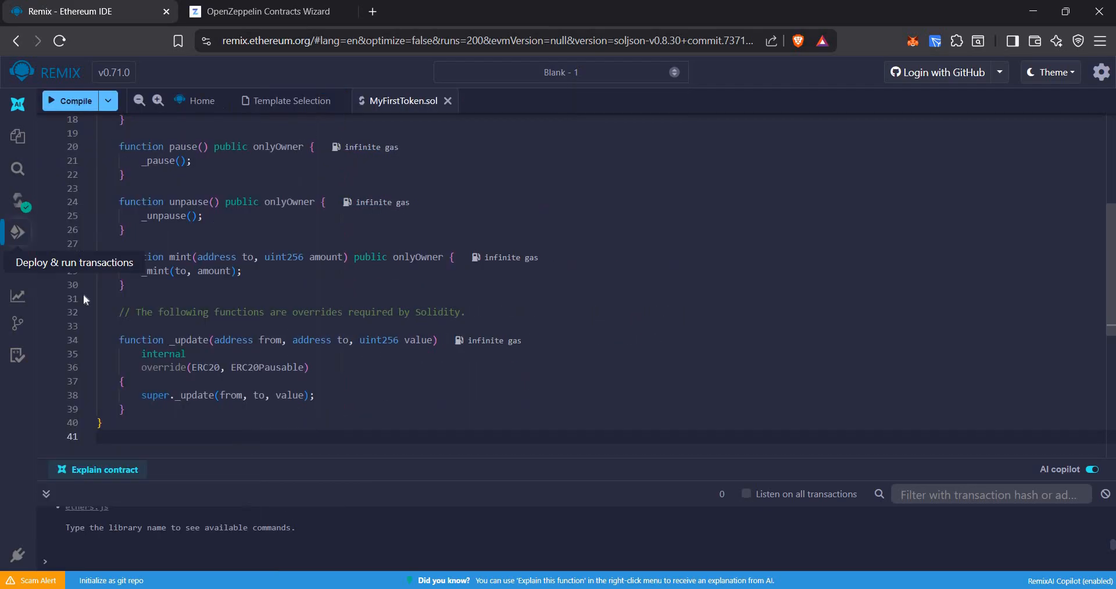
pyautogui.click(17, 233)
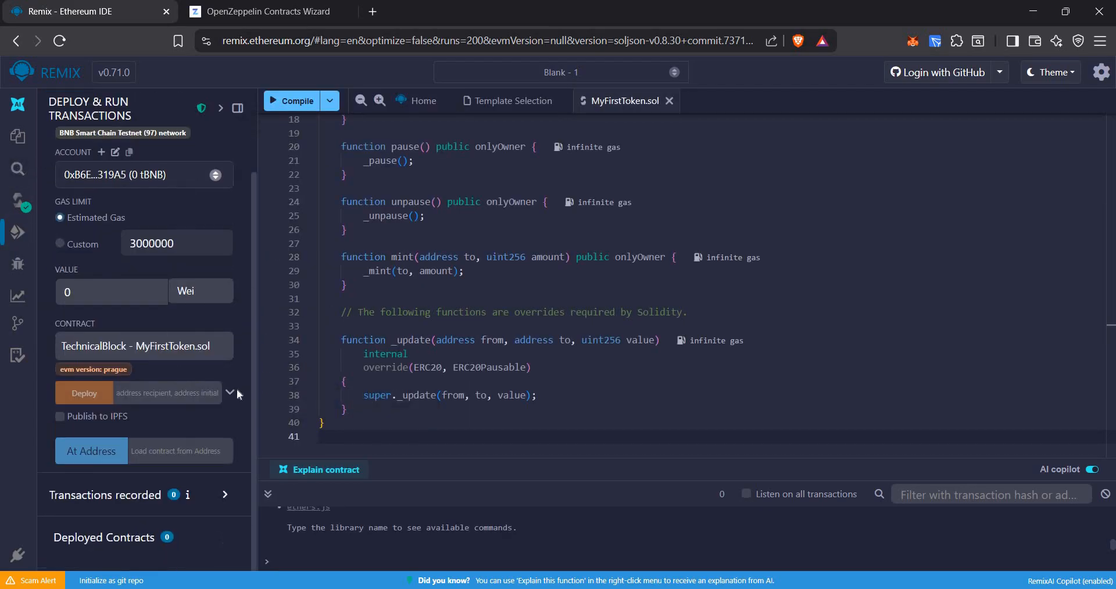
pyautogui.click(228, 392)
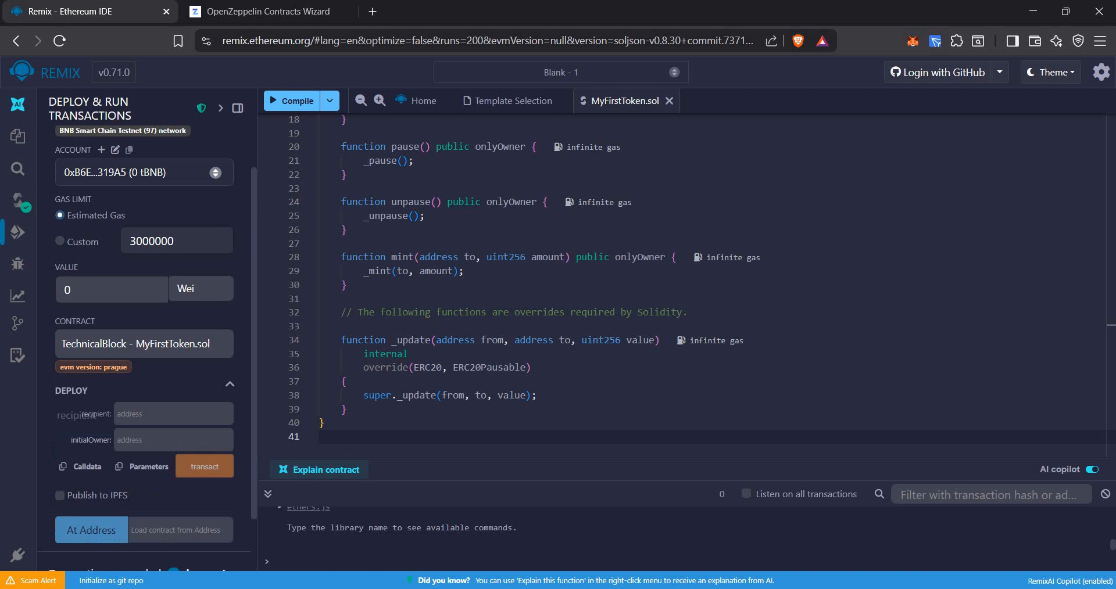
pyautogui.scroll(-3)
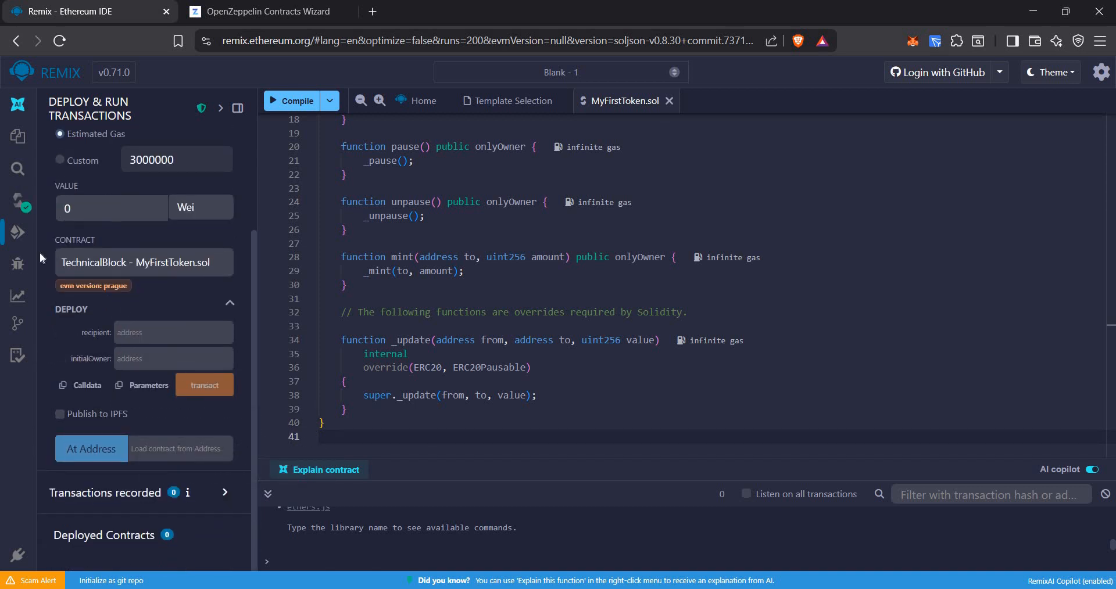
pyautogui.moveTo(137, 230)
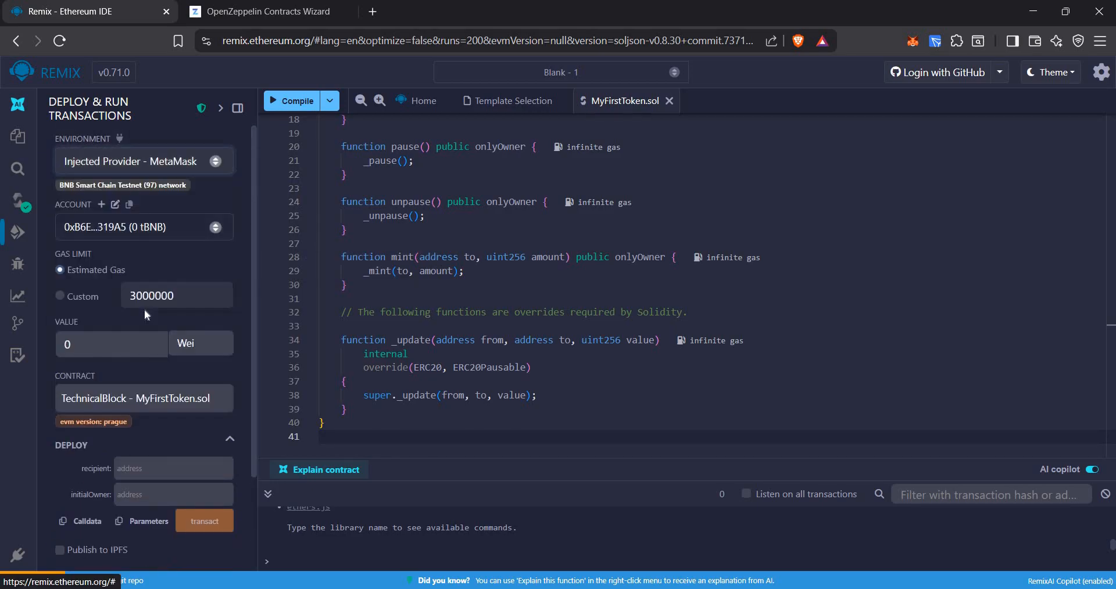
# Step: Fill recipient and initialOwner with the account address and deploy TechnicalBlock
pyautogui.click(144, 161)
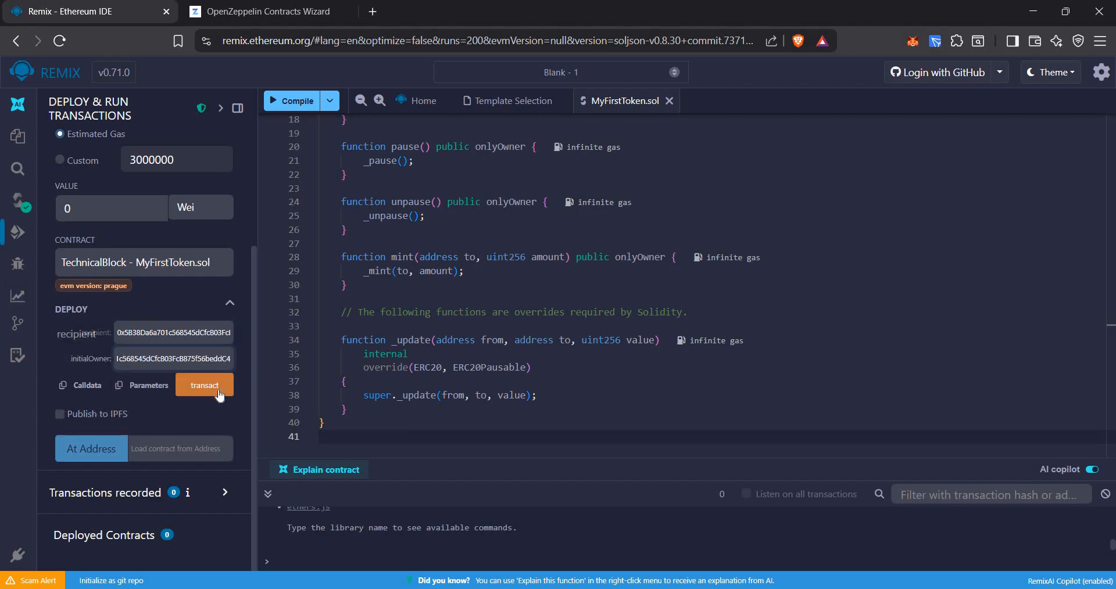
pyautogui.click(204, 386)
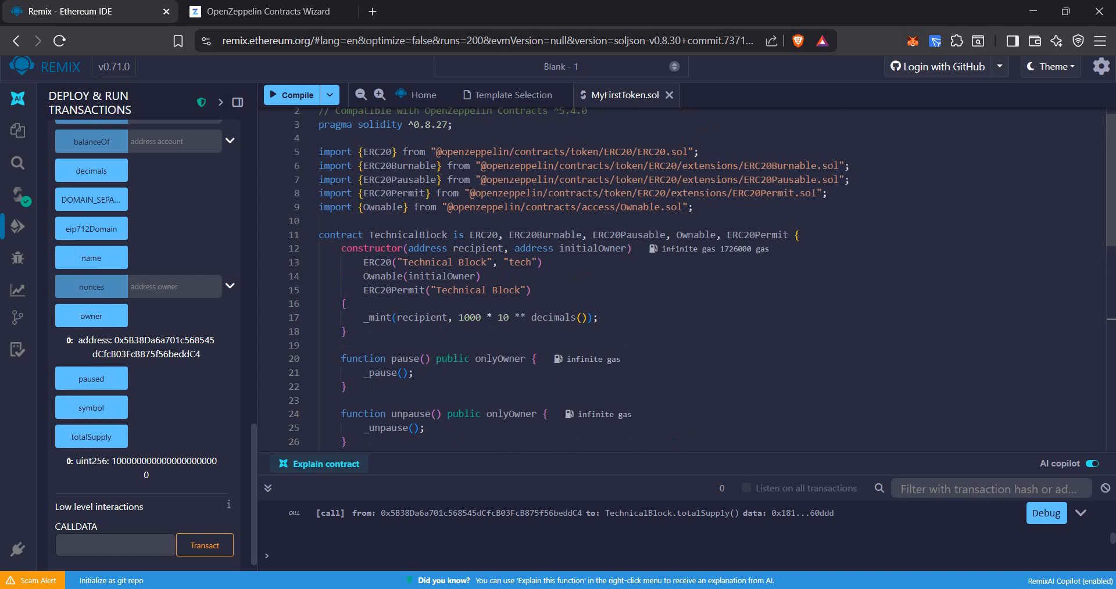
pyautogui.moveTo(558, 318)
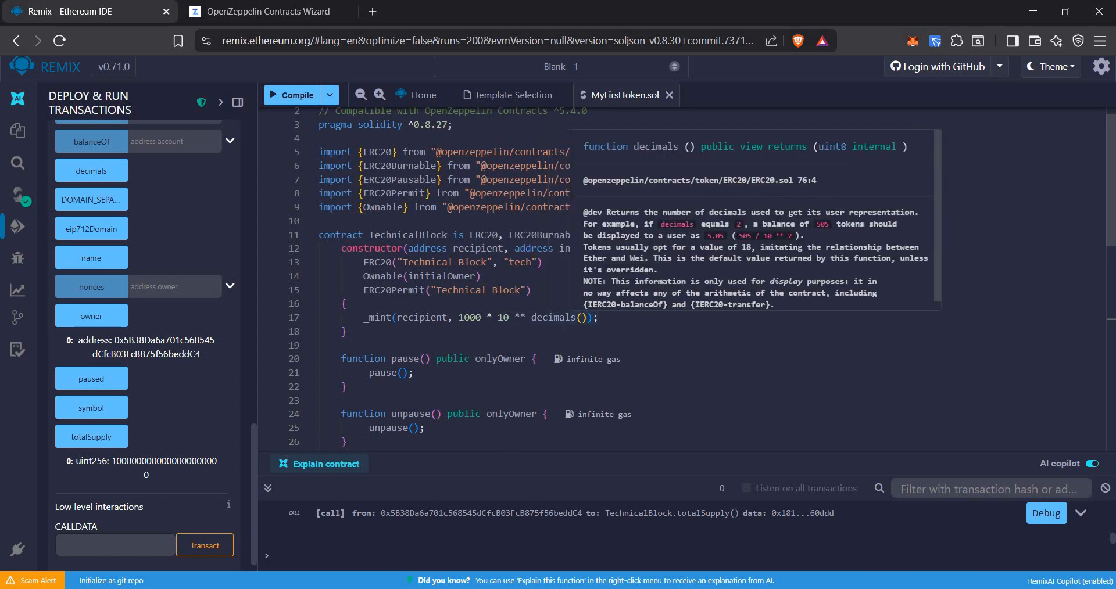
# Step: Search the source for decimals and inspect the deployed token's total supply digits
pyautogui.scroll(-3)
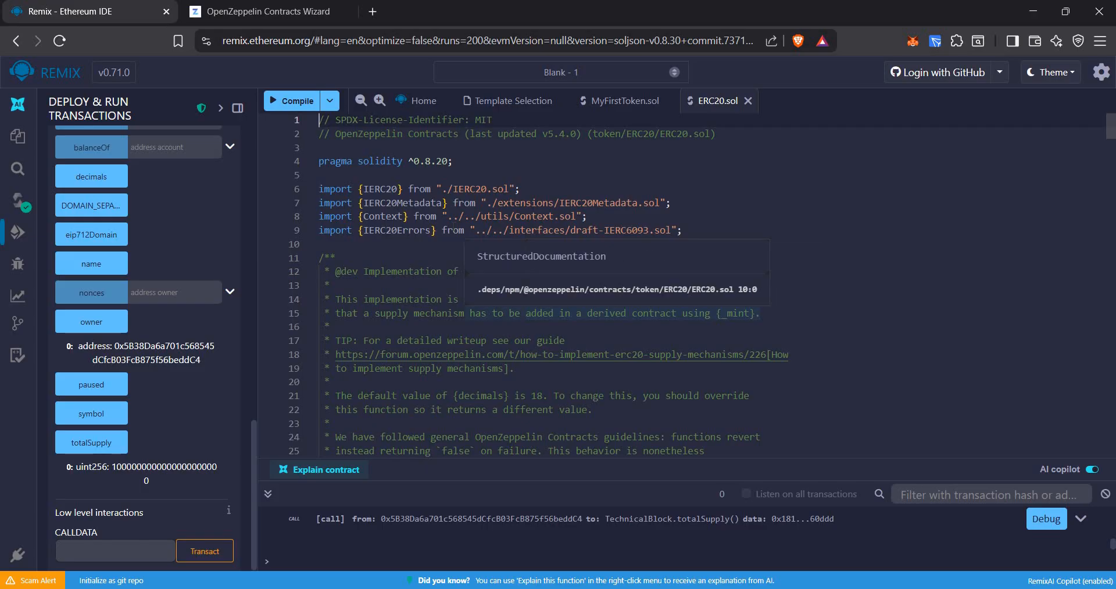
pyautogui.write('decimals(')
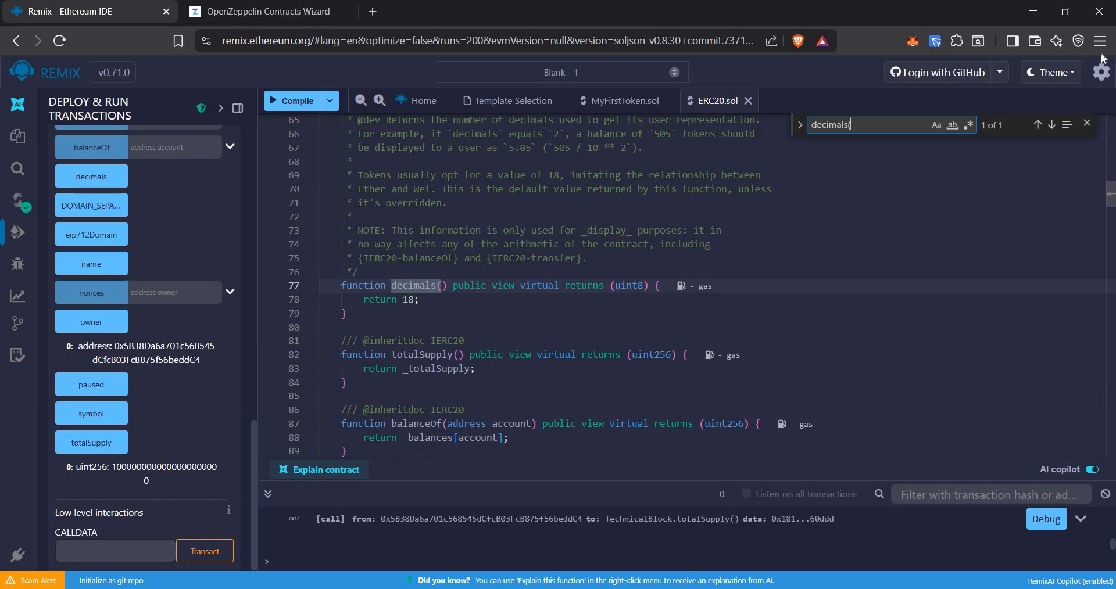
pyautogui.moveTo(615, 106)
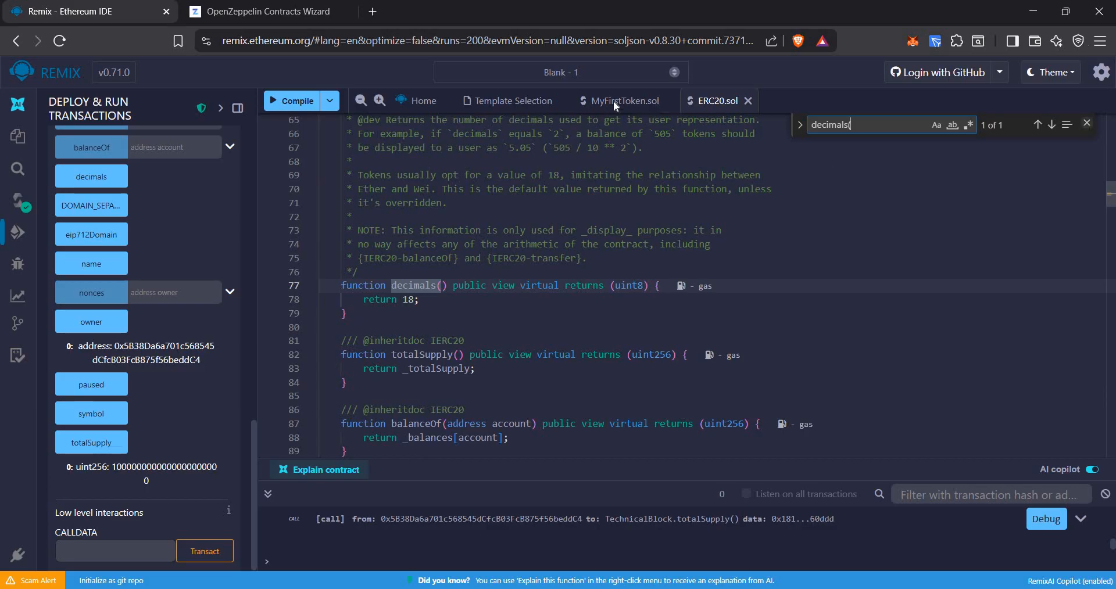
pyautogui.click(624, 101)
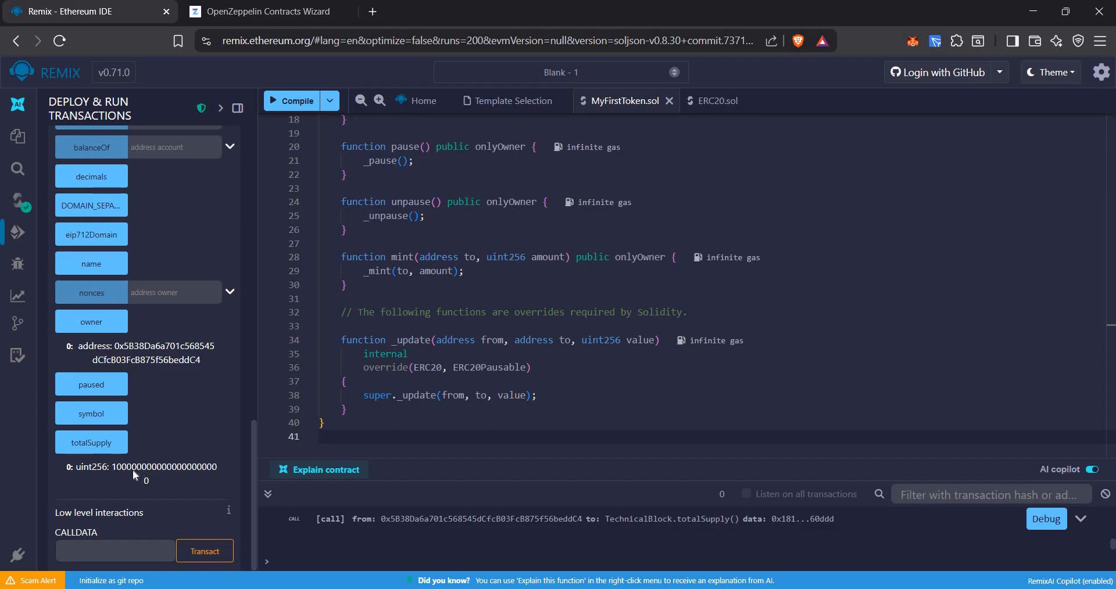
pyautogui.doubleClick(118, 468)
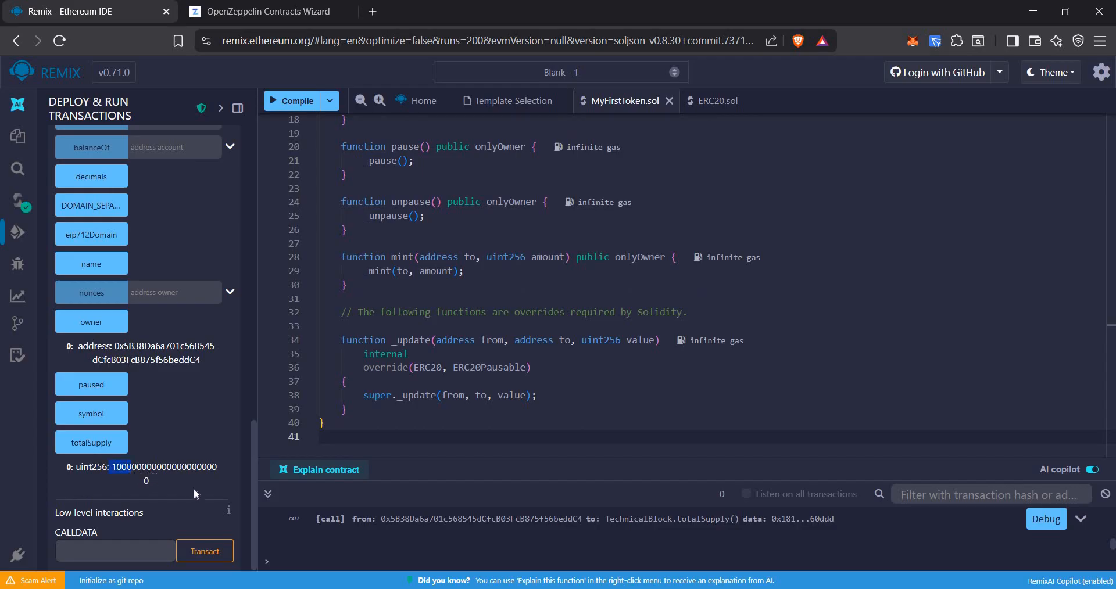
pyautogui.moveTo(120, 439)
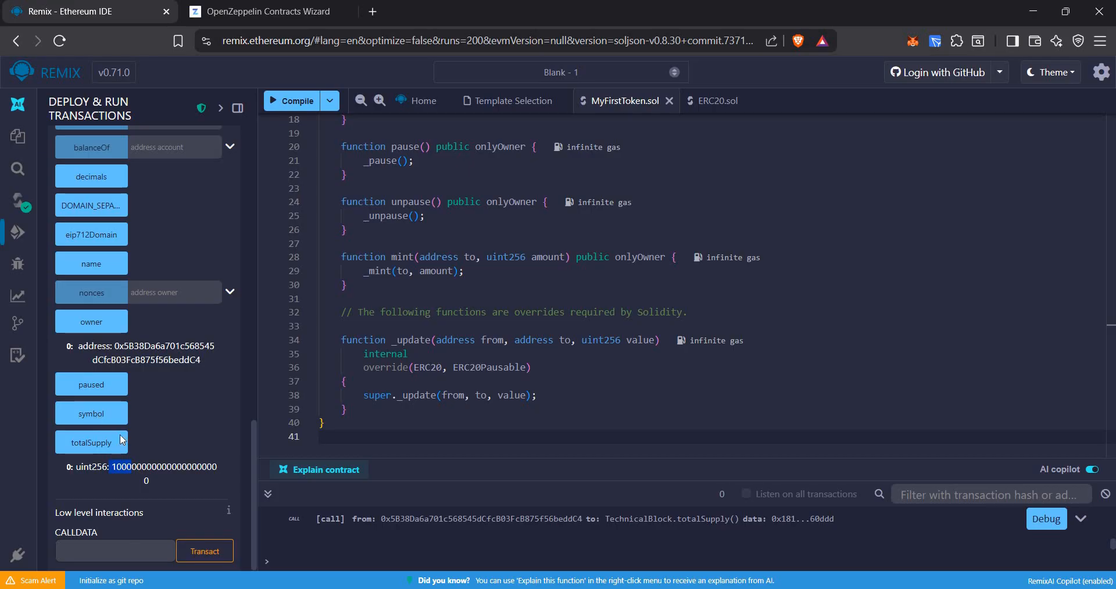
# Step: Query the deployed token's symbol, EIP-712 domain, DOMAIN_SEPARATOR and decimals (18)
pyautogui.click(91, 413)
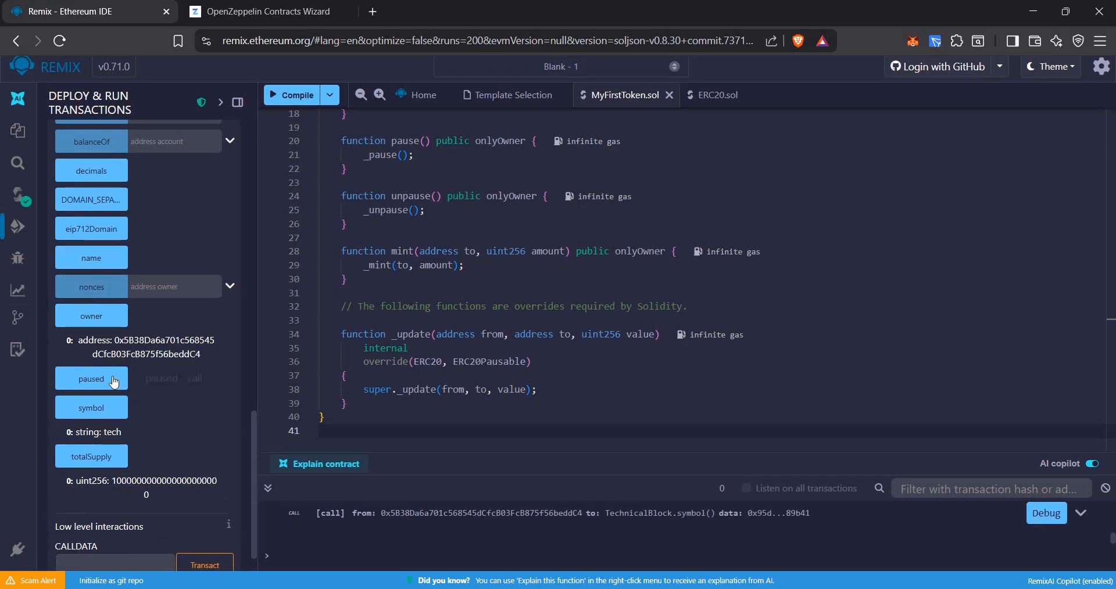
pyautogui.click(90, 379)
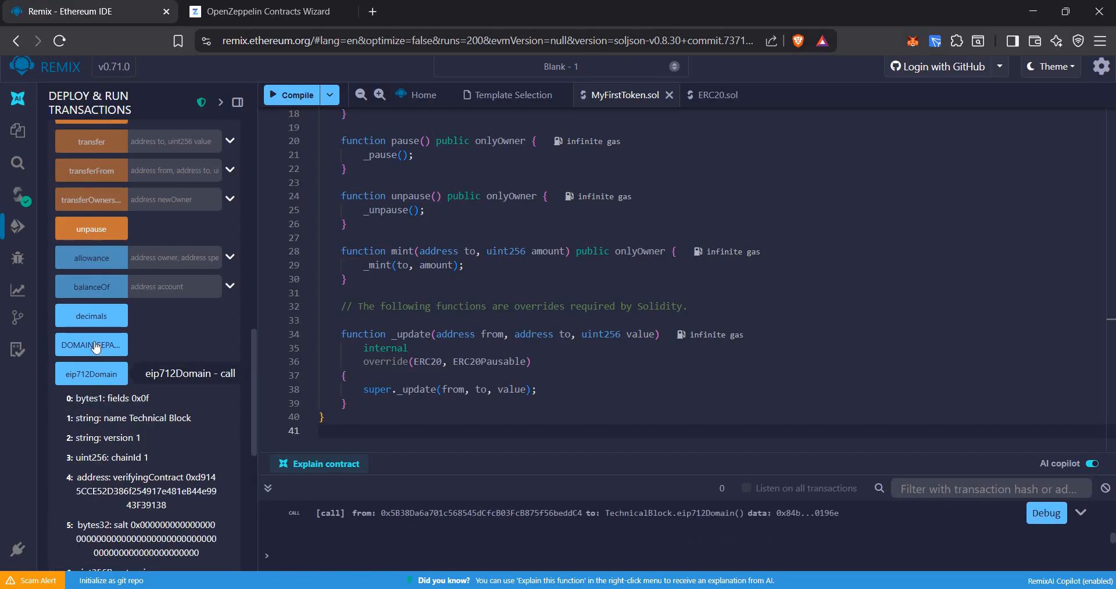
pyautogui.click(90, 346)
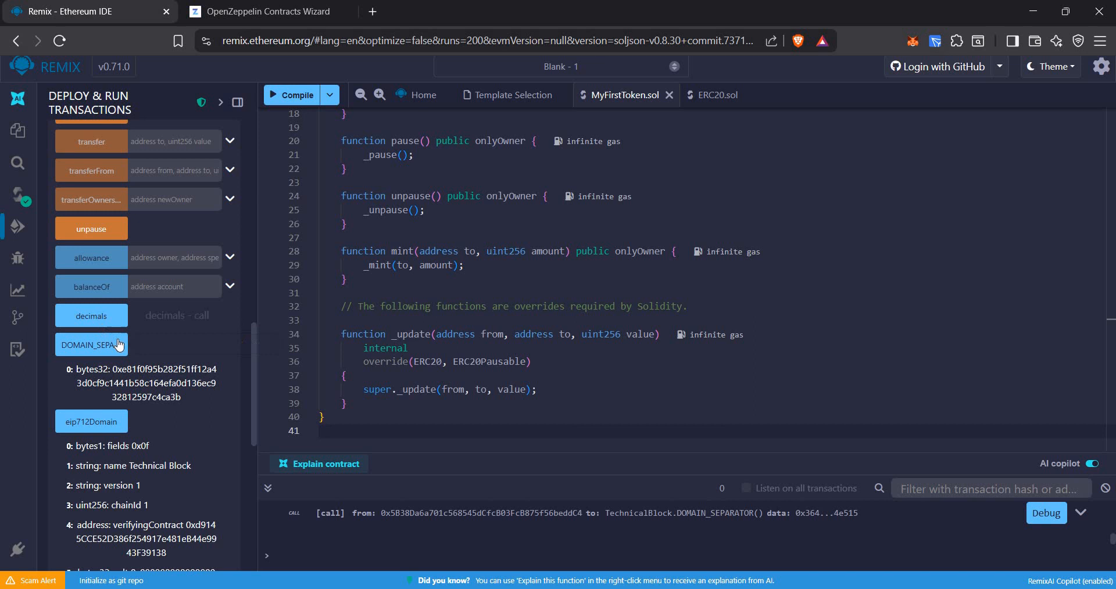
pyautogui.click(91, 317)
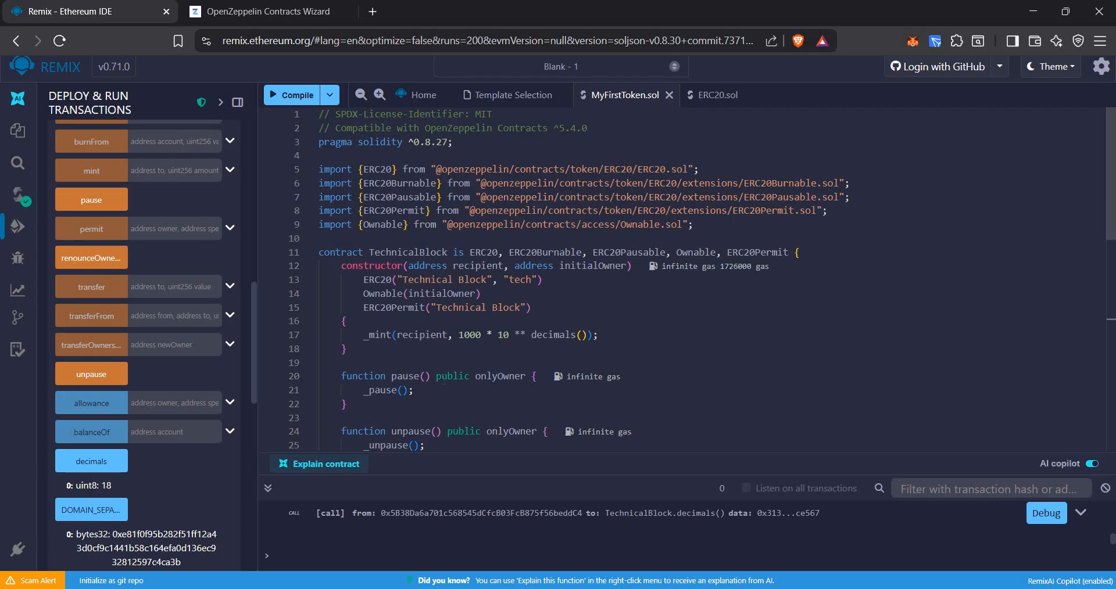
# Step: Add 'function decimals() public pure override returns (uint8) { return 6; }' below the constructor
pyautogui.scroll(-3)
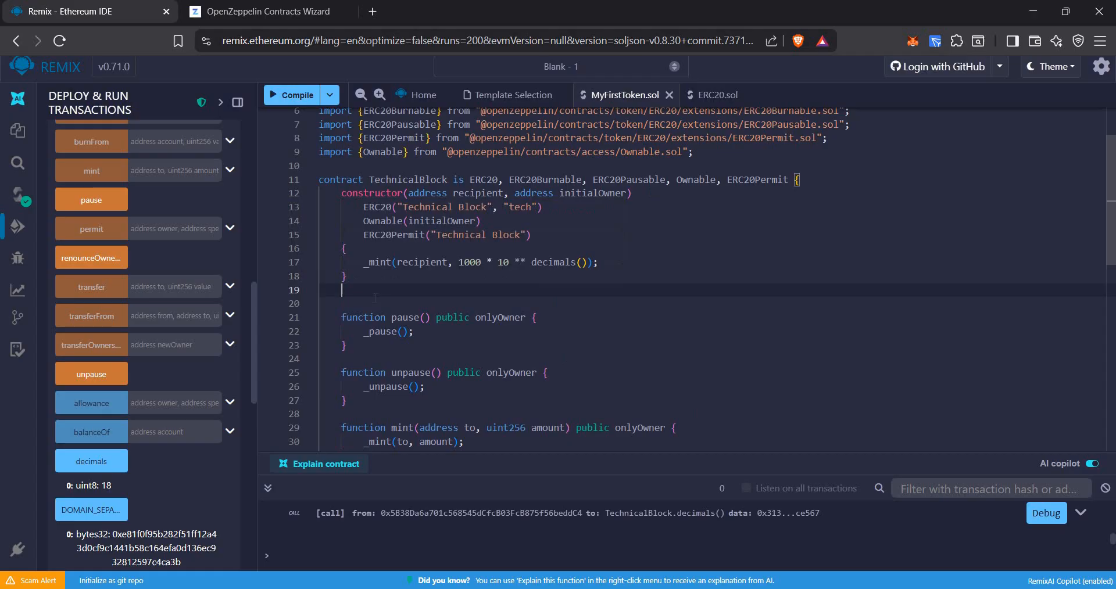
pyautogui.write('function decima')
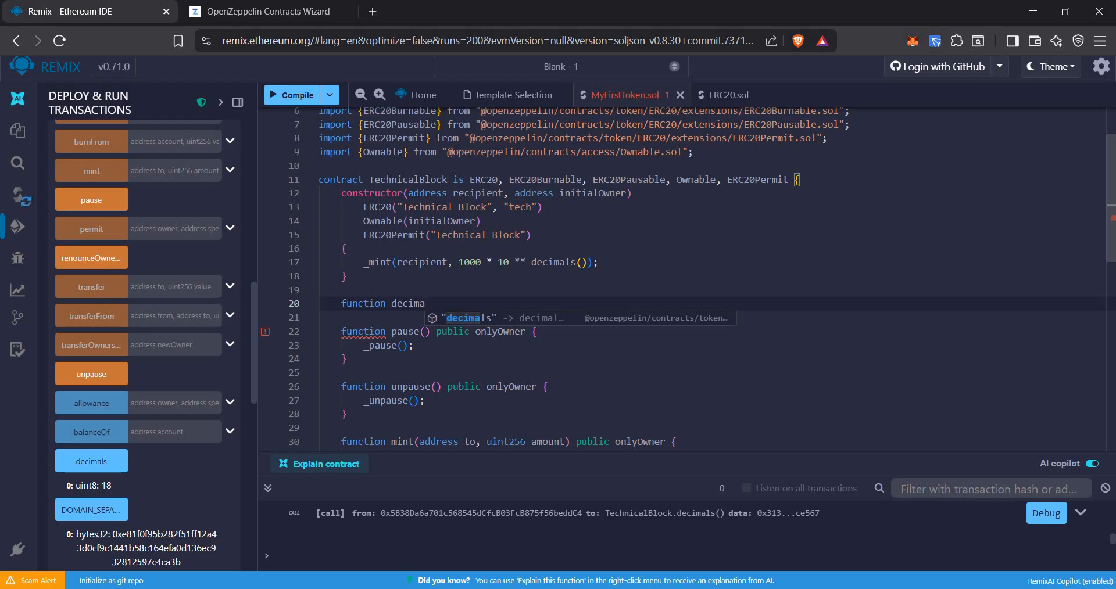
pyautogui.write('ls(')
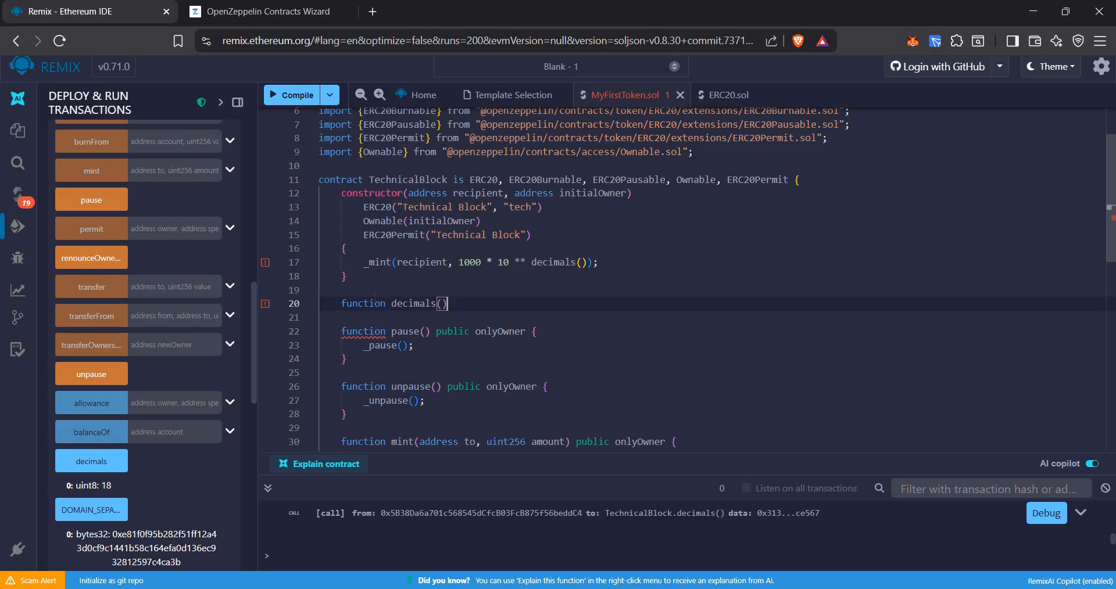
pyautogui.write('public pure override returns (uint8) {')
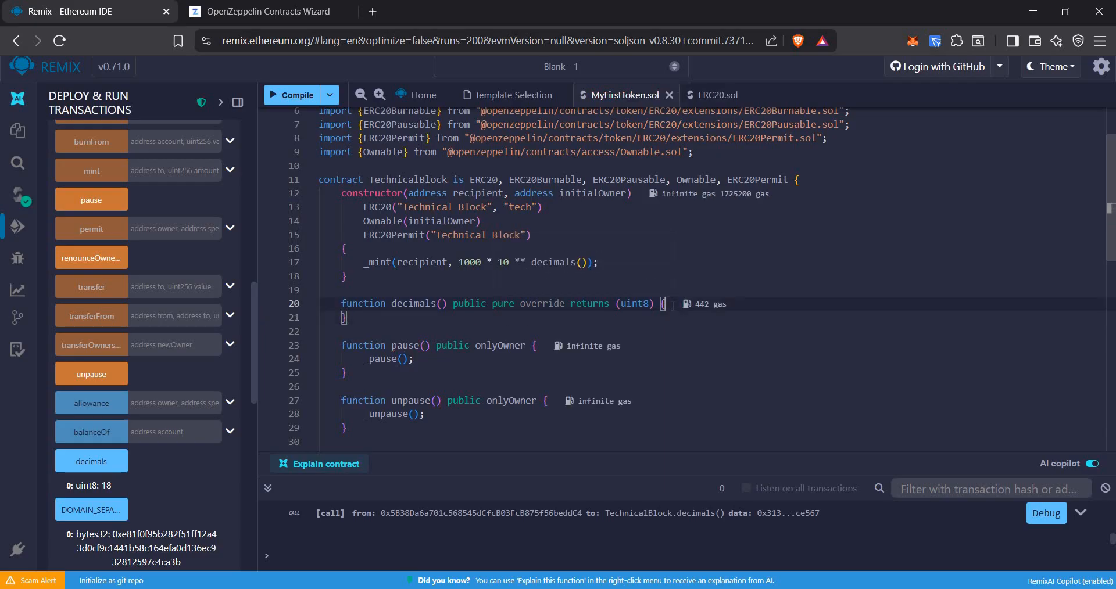
pyautogui.write('return 18;')
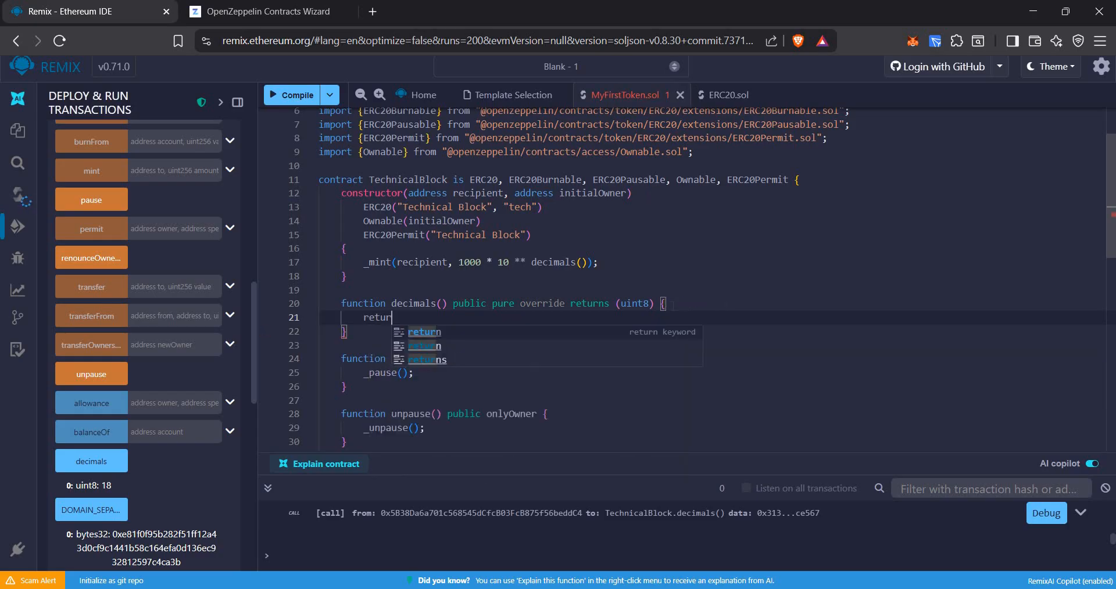
pyautogui.write('18;')
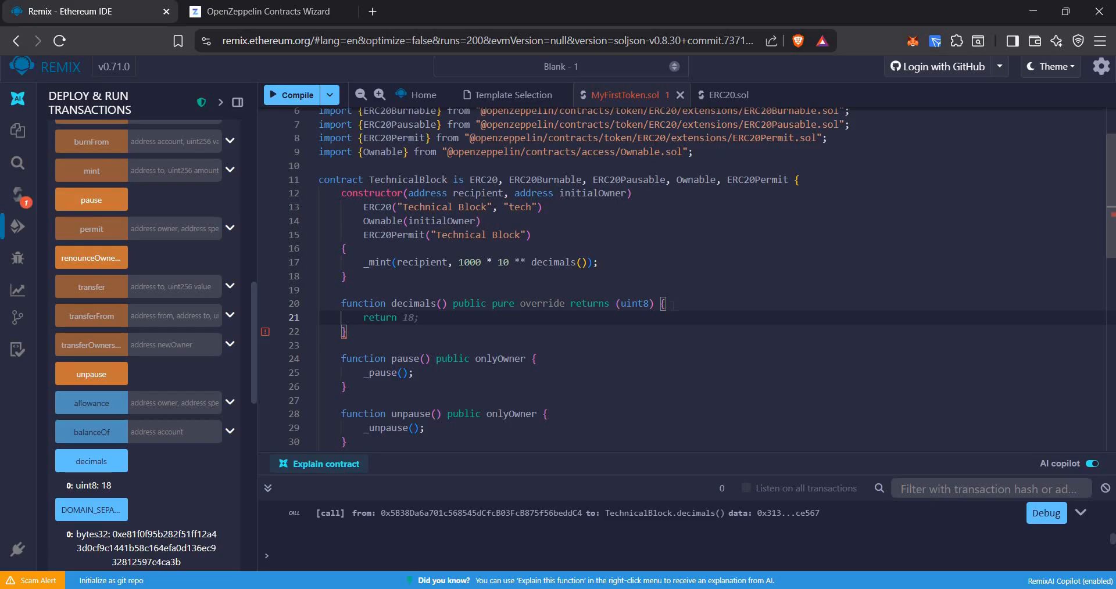
pyautogui.write('6')
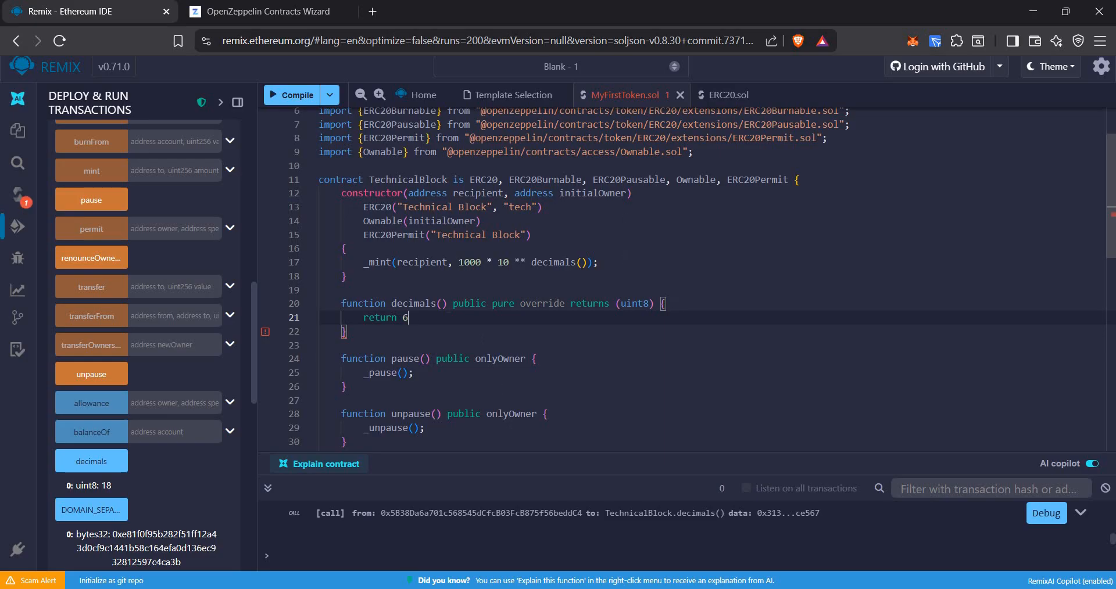
pyautogui.scroll(-3)
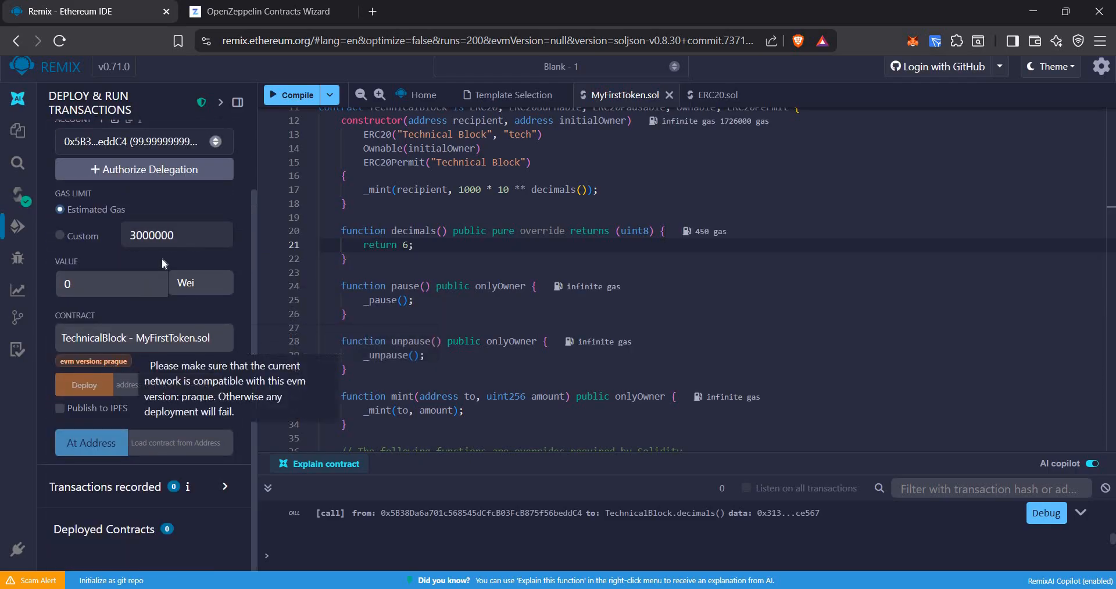
pyautogui.click(83, 384)
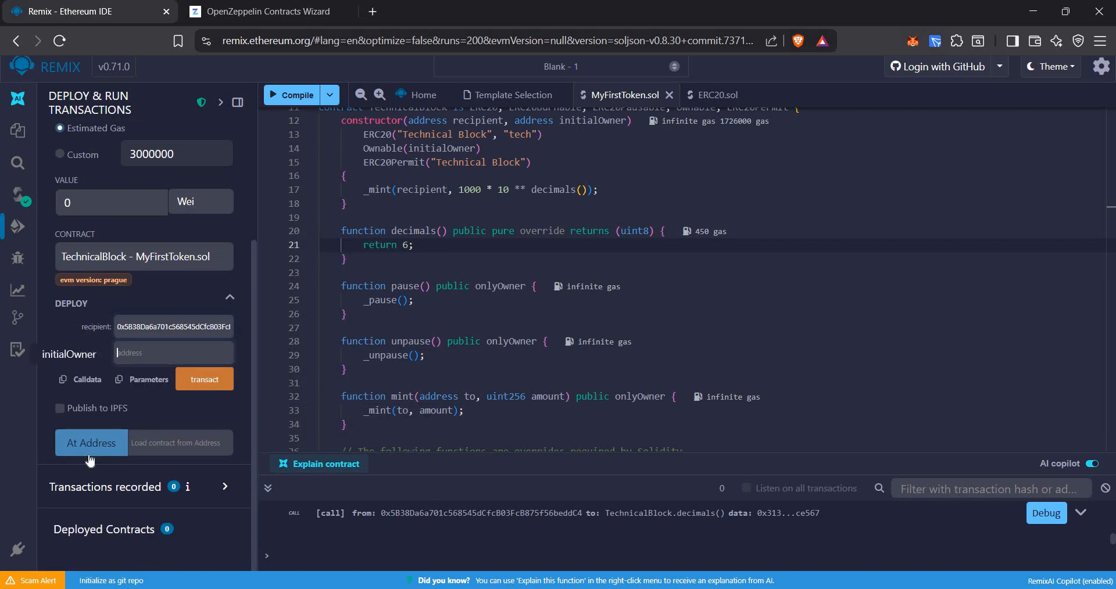
pyautogui.click(204, 379)
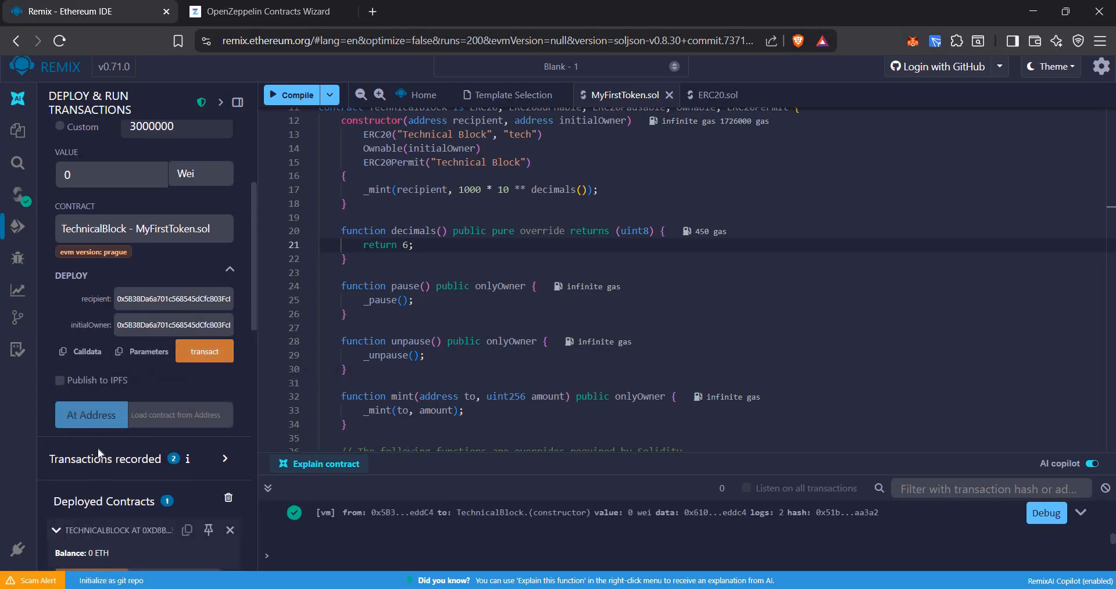
pyautogui.click(91, 437)
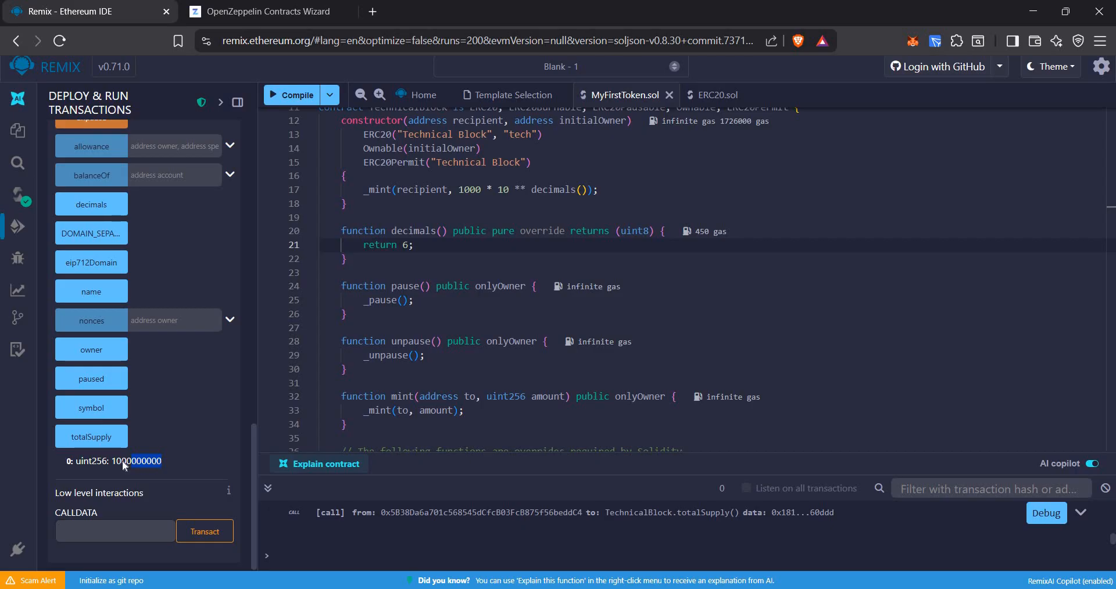
pyautogui.doubleClick(140, 462)
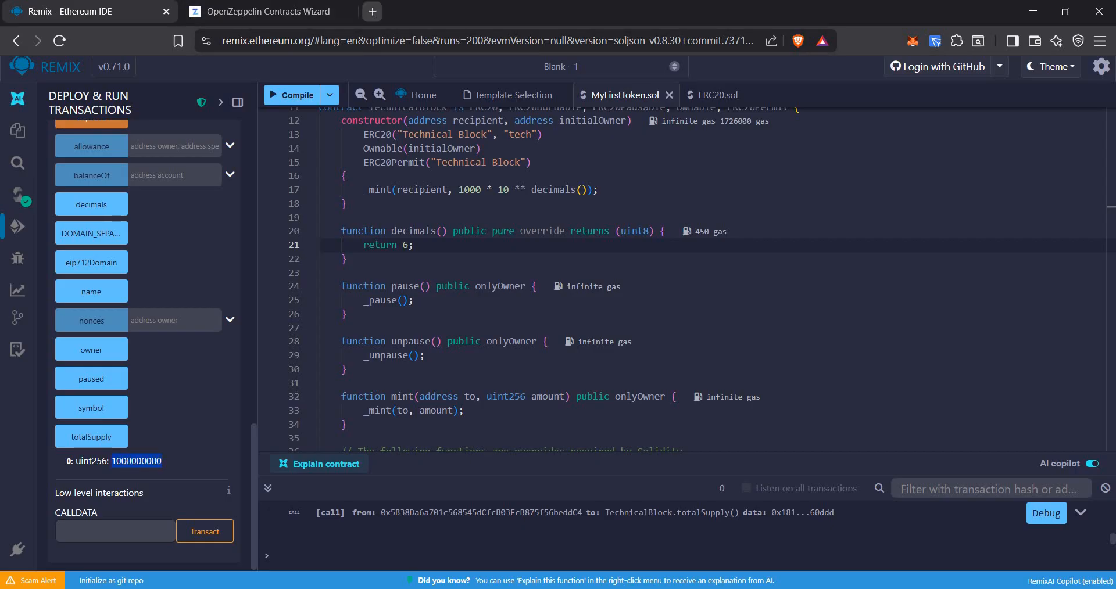
pyautogui.moveTo(202, 435)
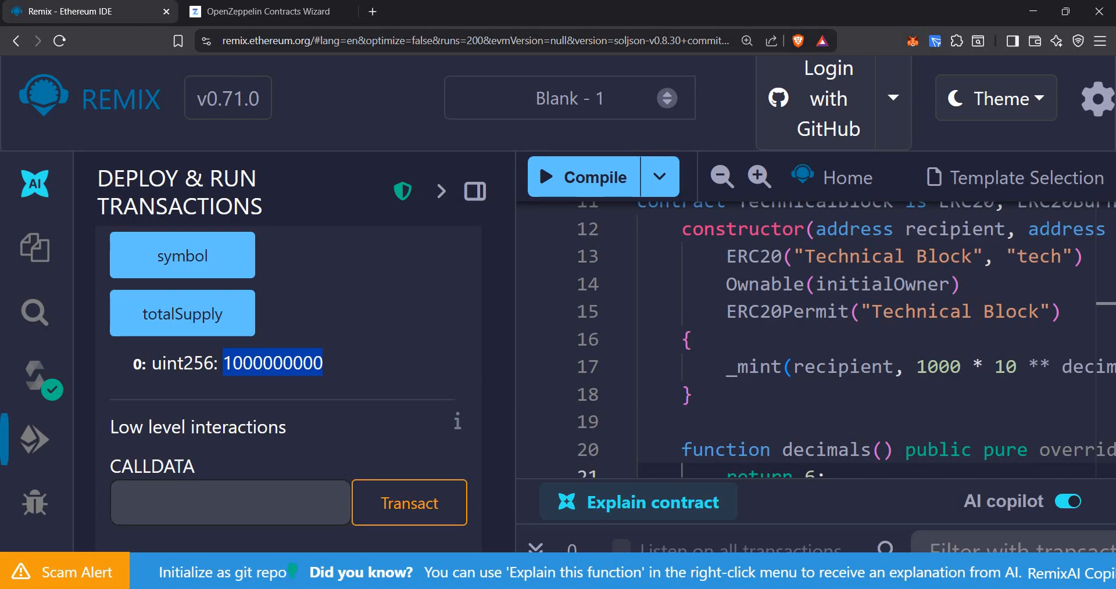
pyautogui.scroll(-3)
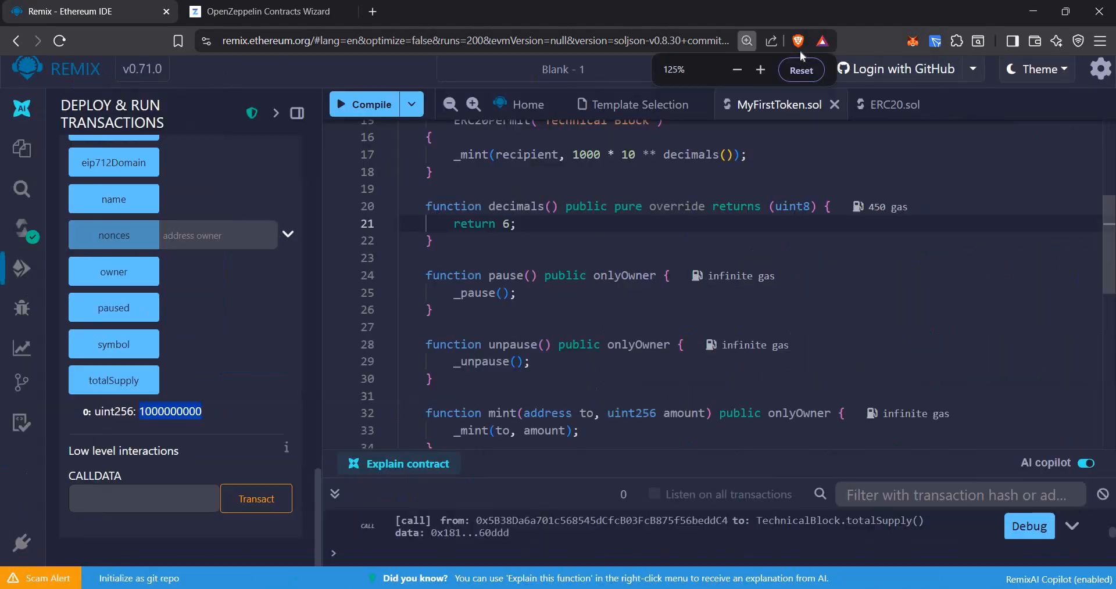
pyautogui.click(736, 69)
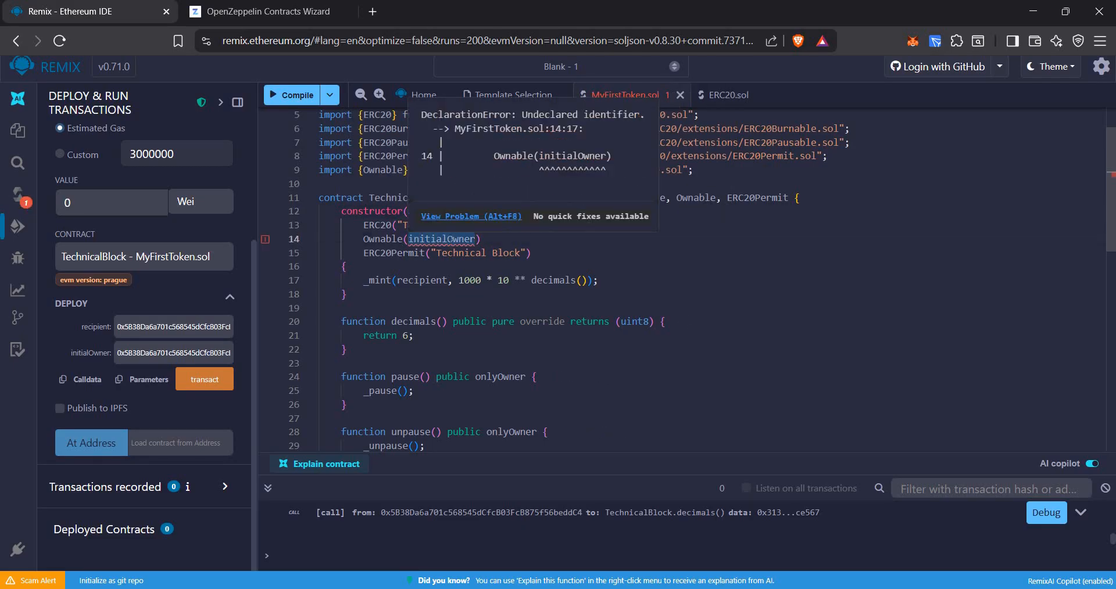
# Step: Replace initialOwner and recipient with msg.sender in the argument-free constructor and select the recompiled TechnicalBlock
pyautogui.write('msg)')
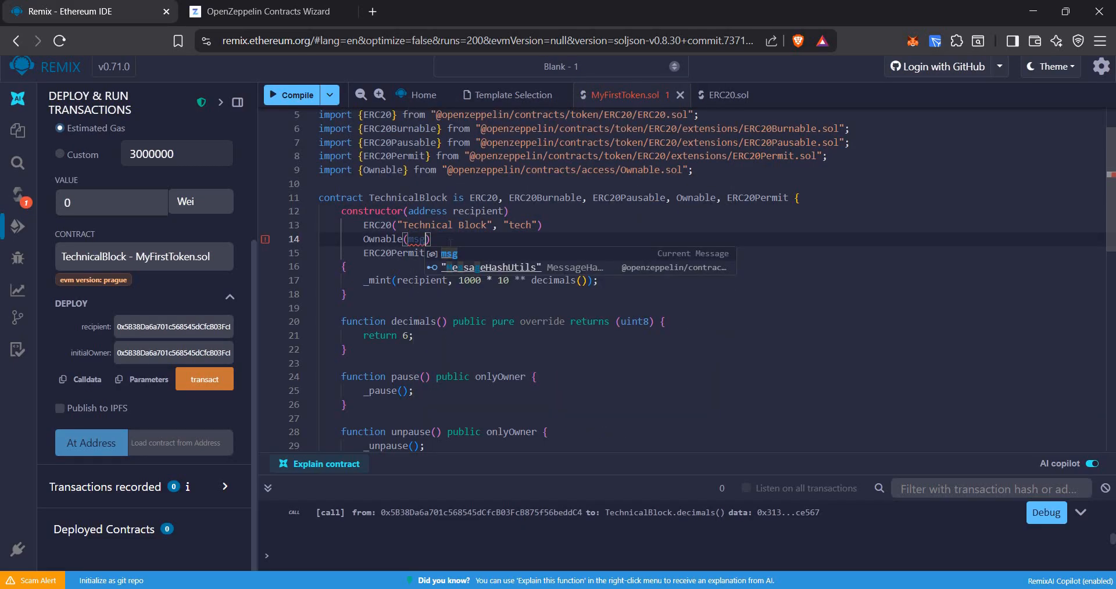
pyautogui.write('.sen')
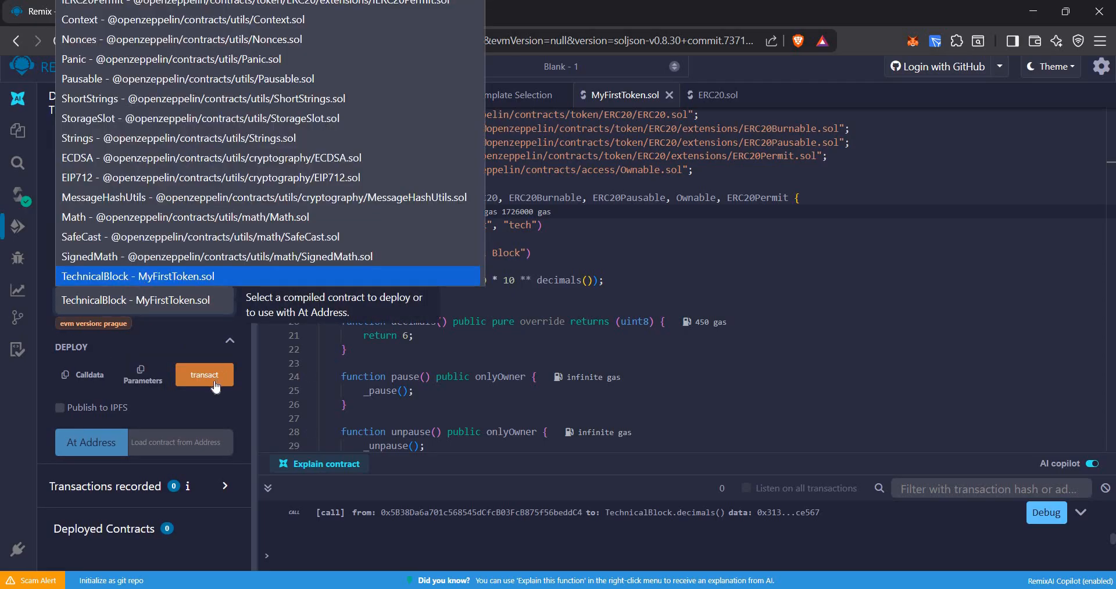
pyautogui.click(204, 375)
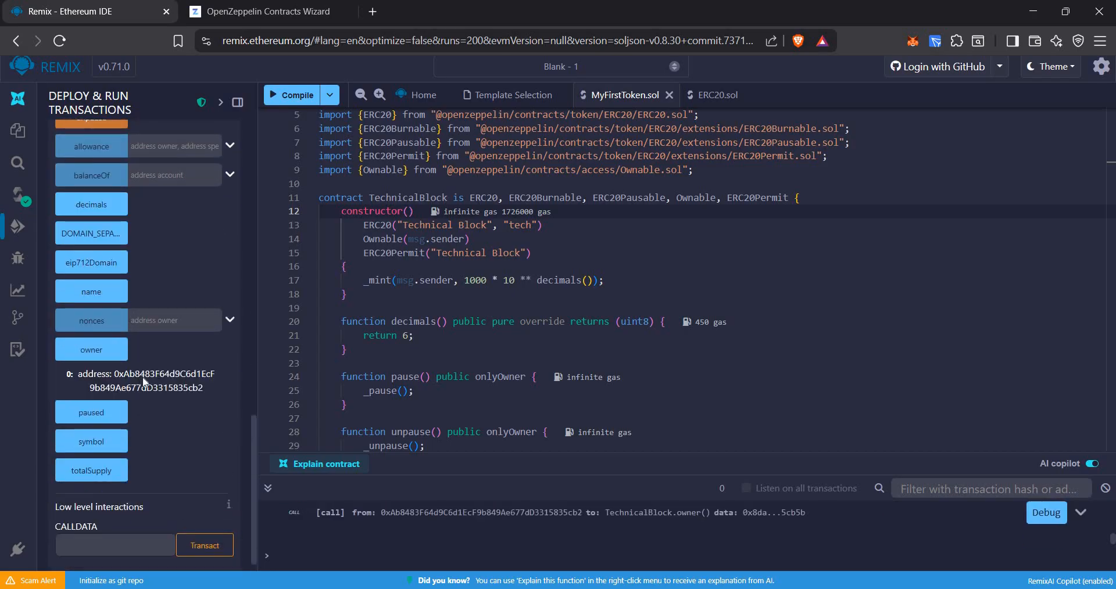
pyautogui.moveTo(161, 445)
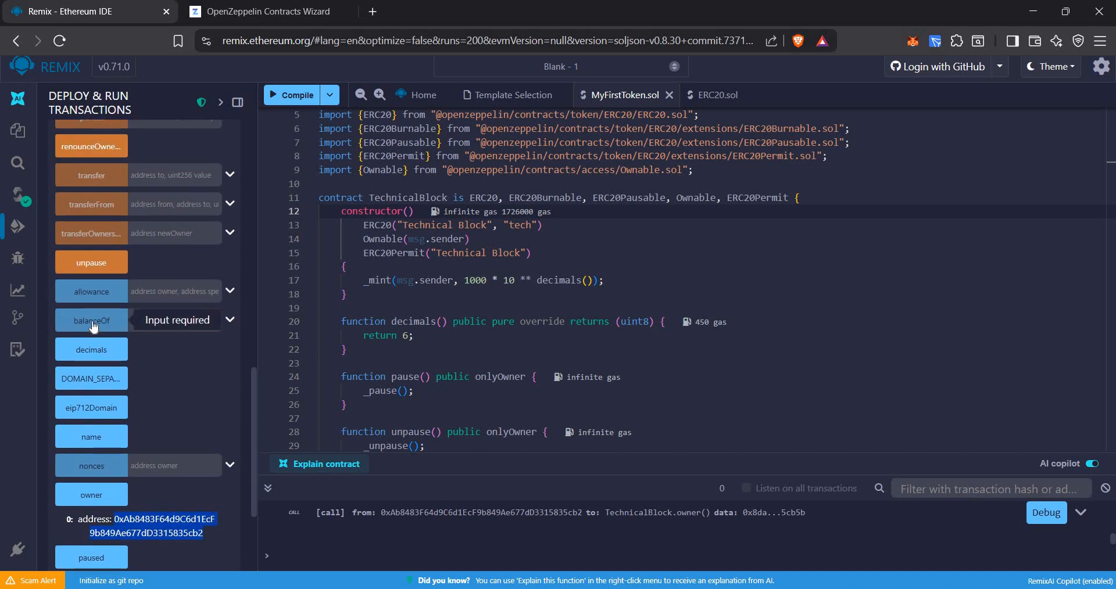
pyautogui.click(91, 321)
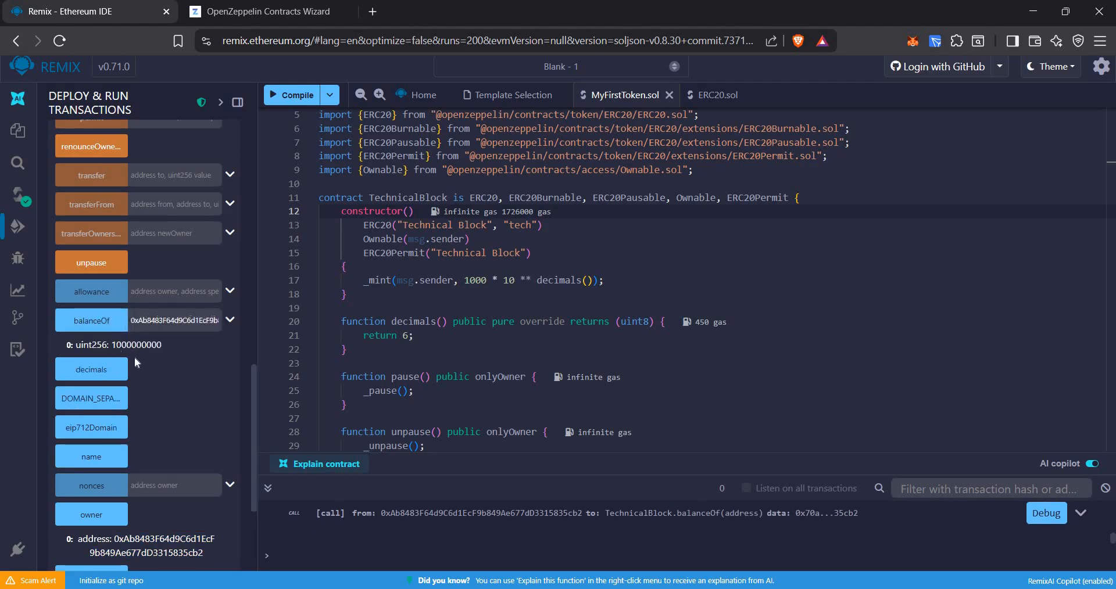
pyautogui.scroll(-3)
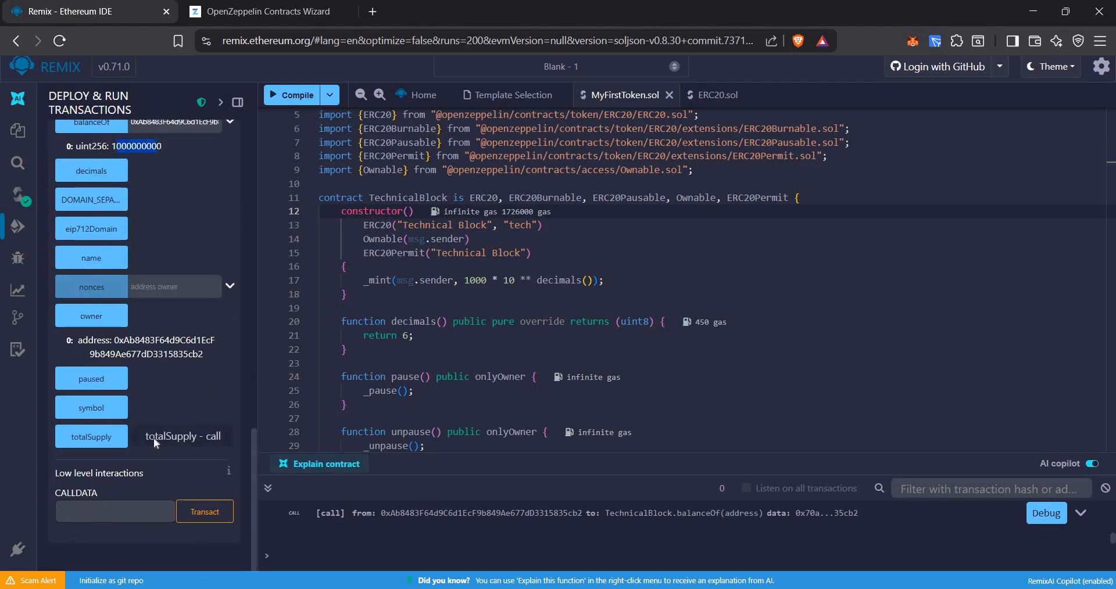
pyautogui.click(91, 437)
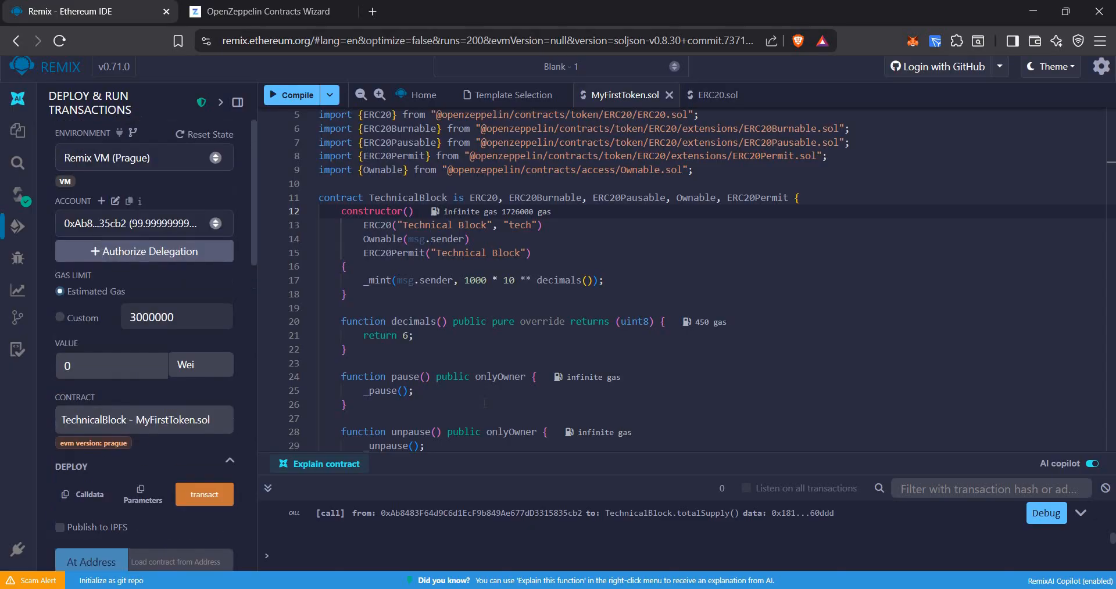